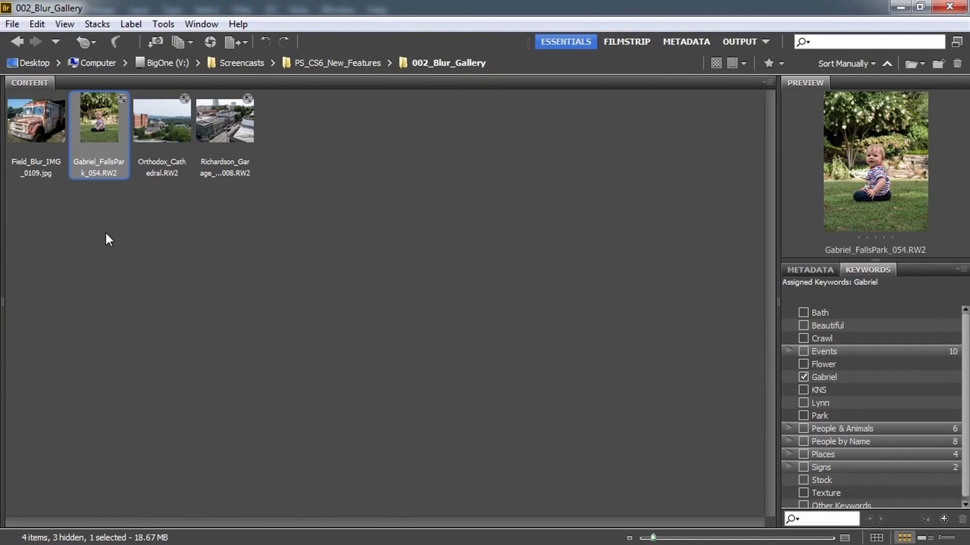
{"action": "mouse_move", "coordinate": [118, 245]}
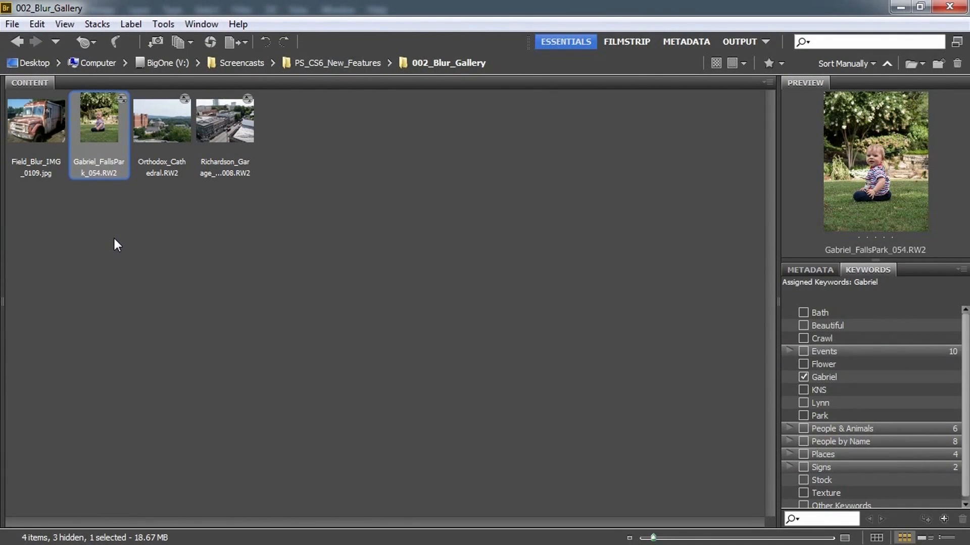
{"action": "mouse_move", "coordinate": [113, 250]}
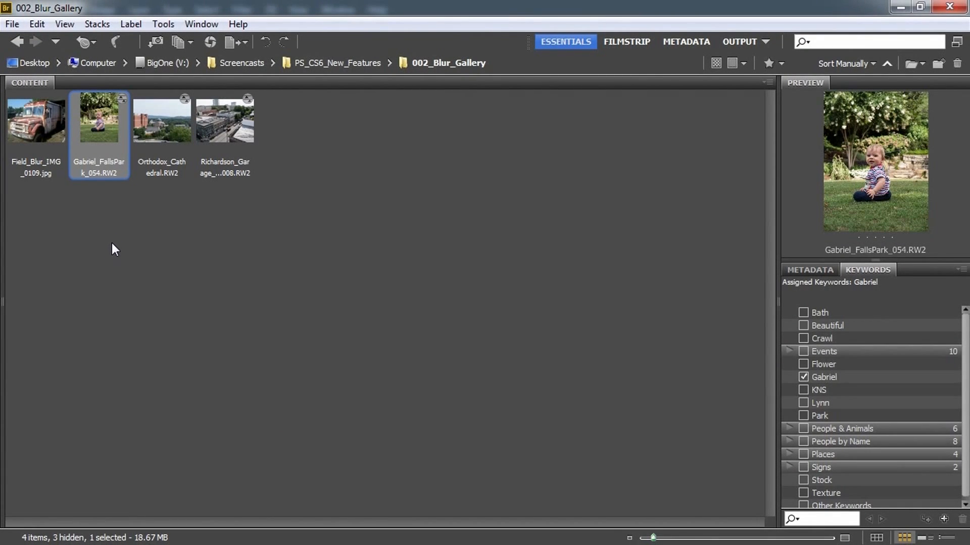
{"action": "mouse_move", "coordinate": [101, 143]}
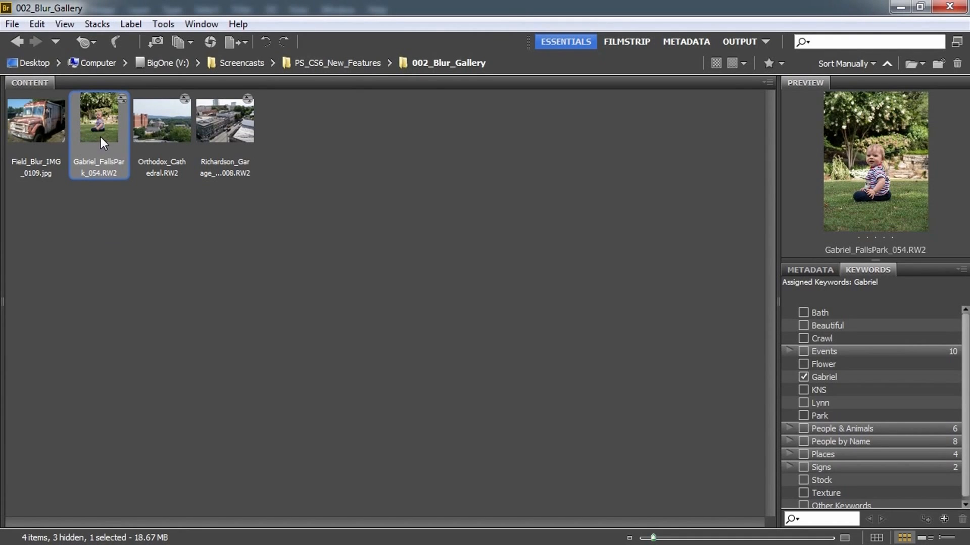
{"action": "mouse_move", "coordinate": [120, 150]}
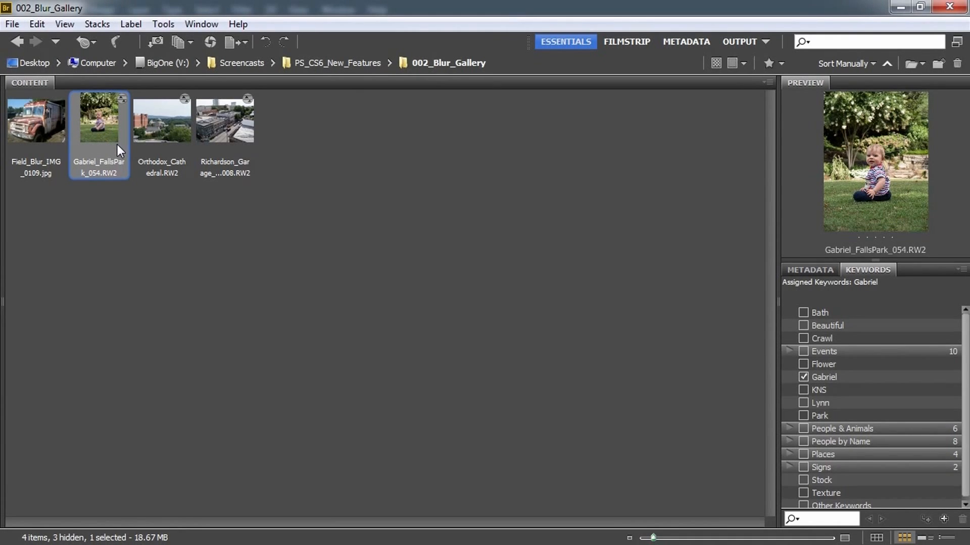
{"action": "mouse_move", "coordinate": [101, 143]}
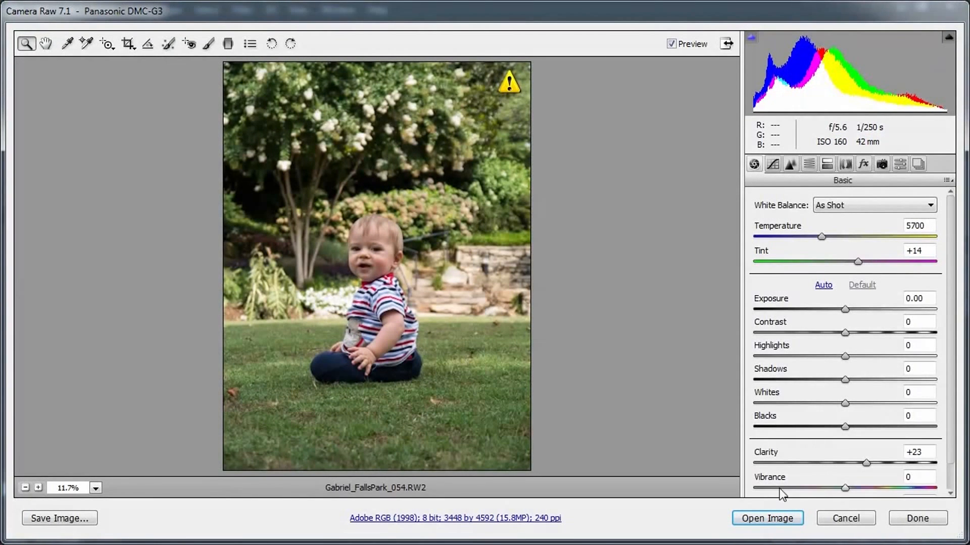
Open the Gabriel_FallsPark_054.RW2 raw photo from Camera Raw as a Photoshop document.
{"action": "left_click", "coordinate": [768, 518]}
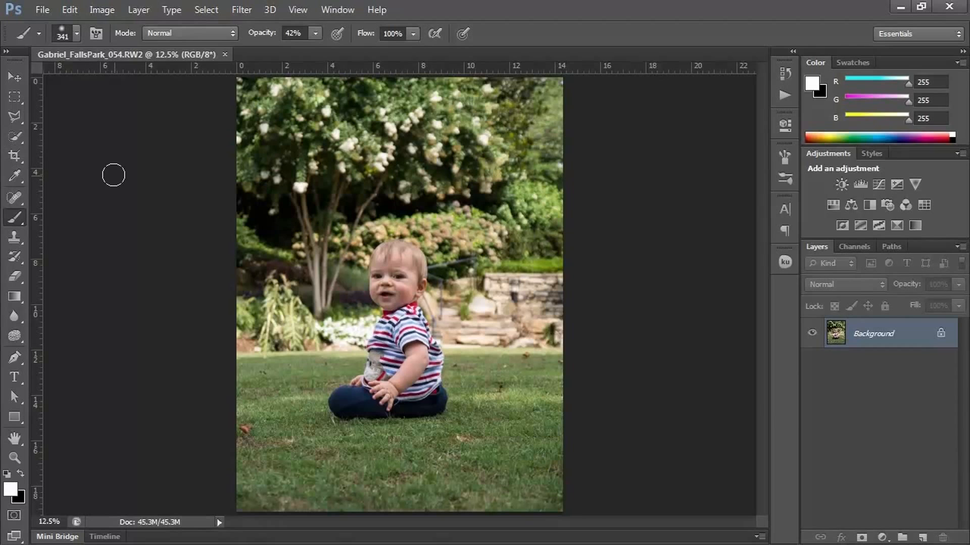
{"action": "mouse_move", "coordinate": [443, 273]}
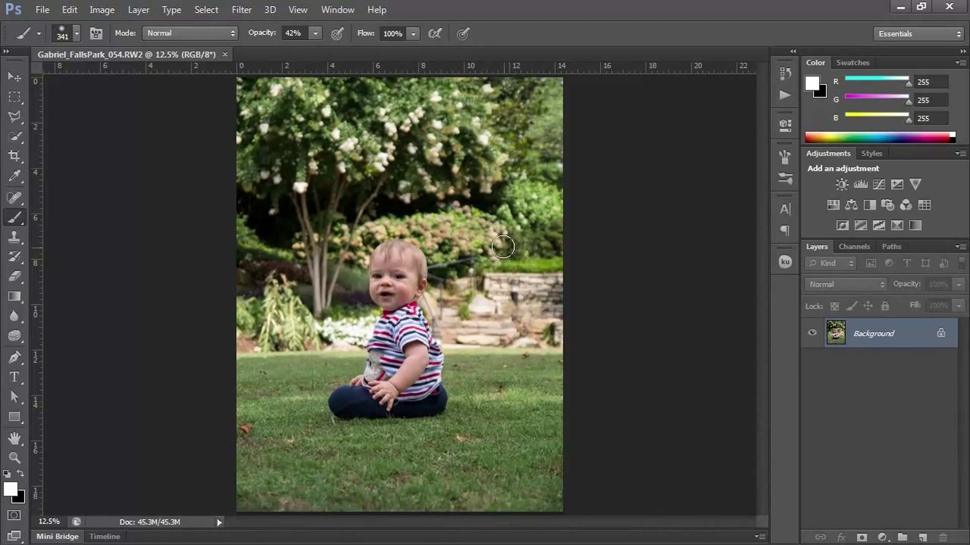
{"action": "mouse_move", "coordinate": [389, 505]}
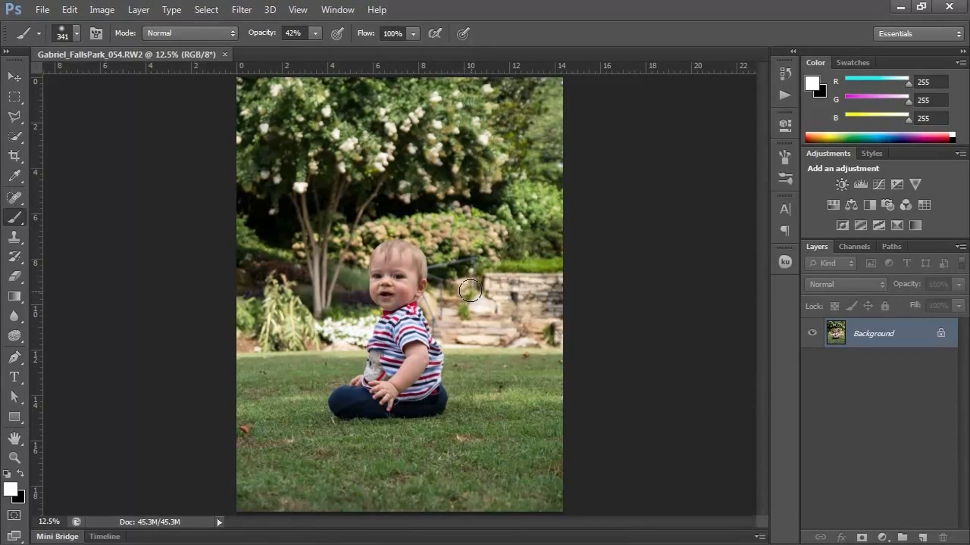
{"action": "mouse_move", "coordinate": [450, 299]}
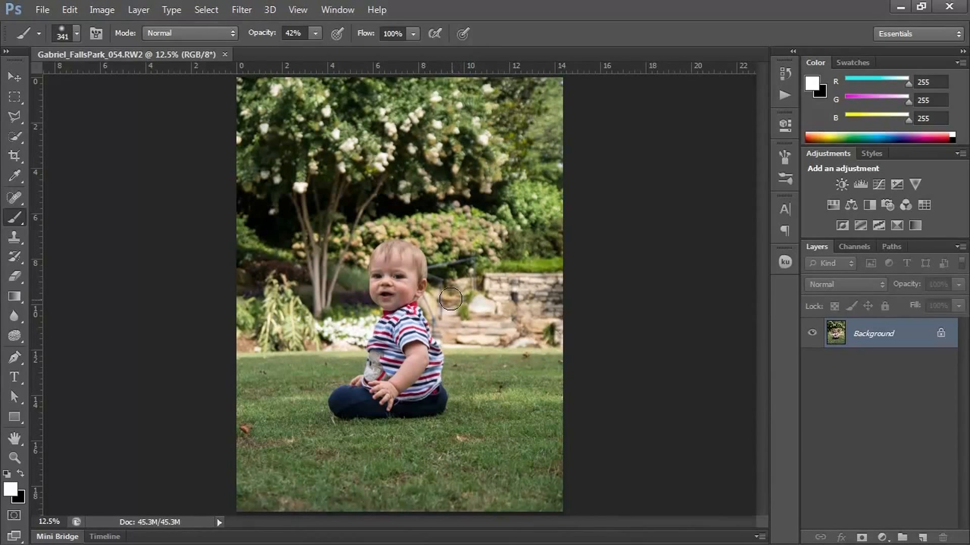
{"action": "mouse_move", "coordinate": [467, 210]}
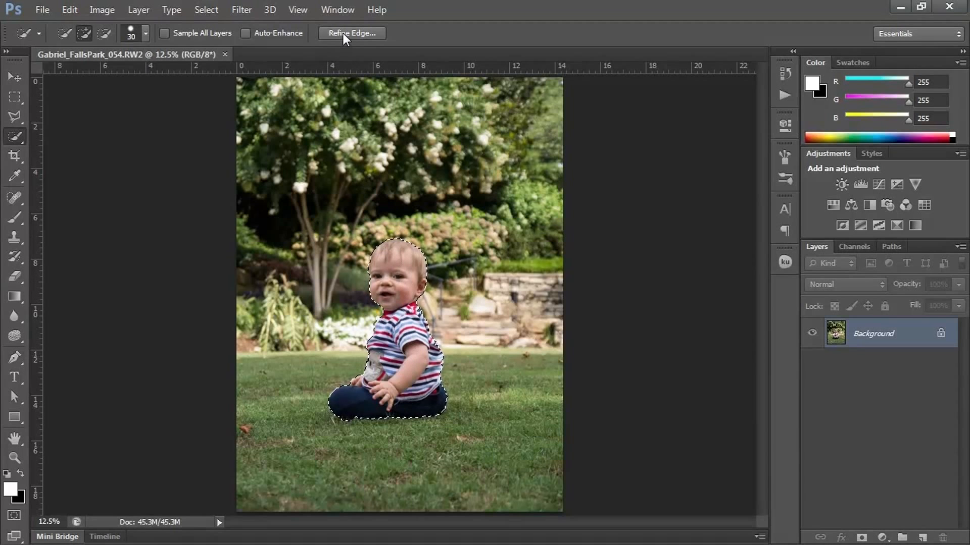
Open Refine Edge on the baby selection with Overlay view and the Refine Radius brush.
{"action": "left_click", "coordinate": [351, 33]}
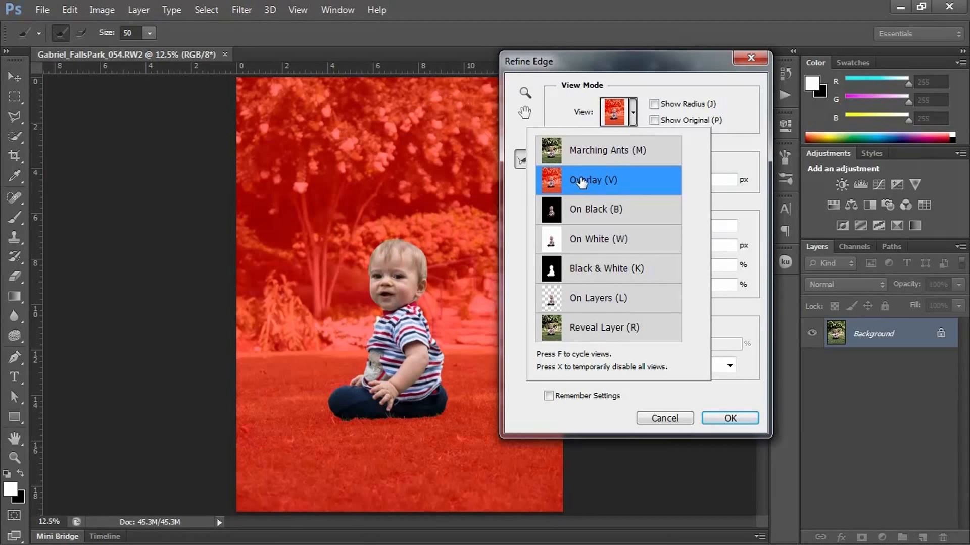
{"action": "left_click", "coordinate": [583, 180]}
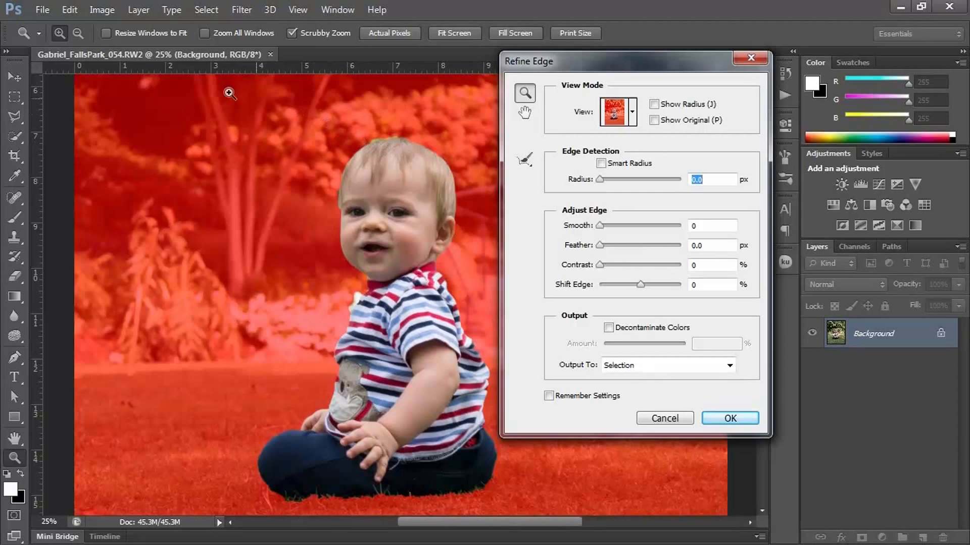
{"action": "left_click", "coordinate": [523, 159]}
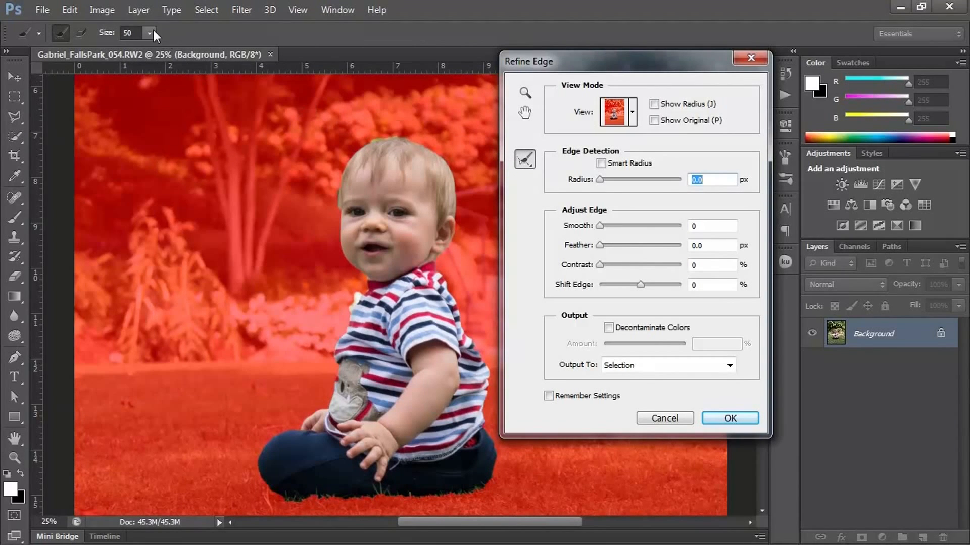
Brush the Refine Radius tool along the baby's head top, both hair sides and shoulder.
{"action": "left_click", "coordinate": [151, 33]}
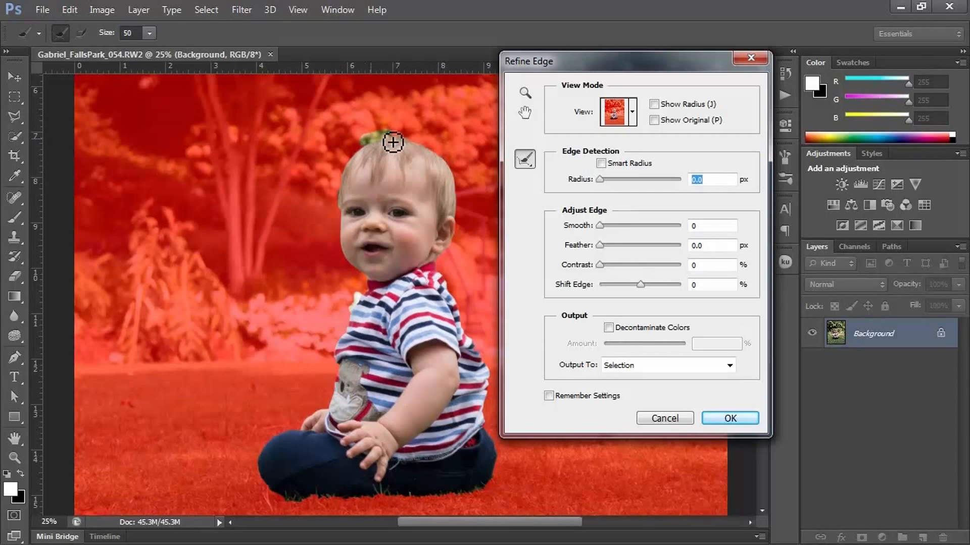
{"action": "left_click_drag", "start_coordinate": [393, 143], "coordinate": [348, 165]}
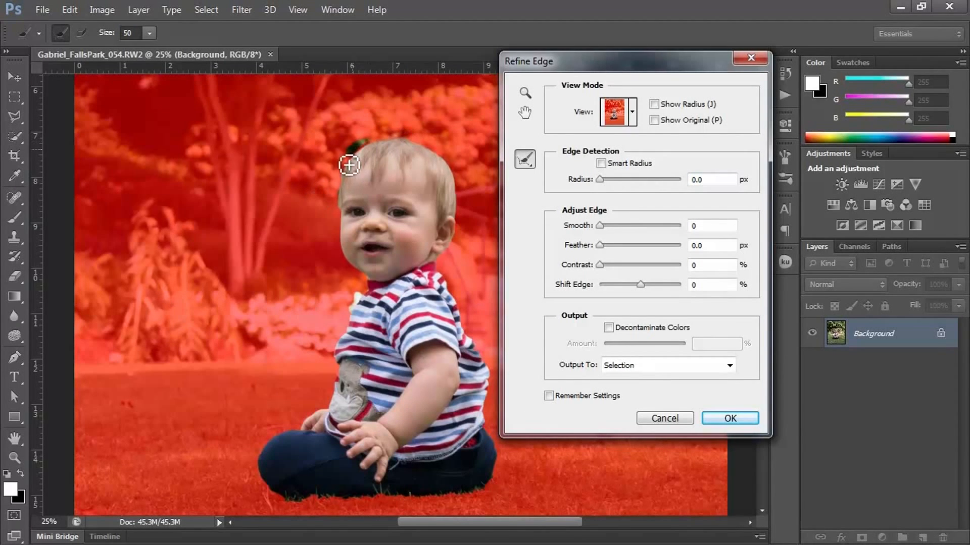
{"action": "left_click_drag", "start_coordinate": [349, 165], "coordinate": [341, 220]}
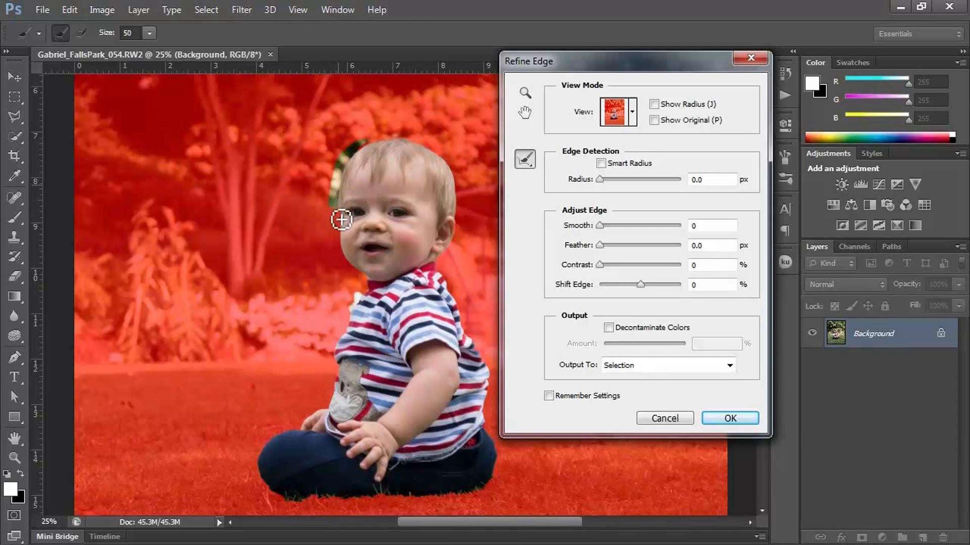
{"action": "mouse_move", "coordinate": [339, 239]}
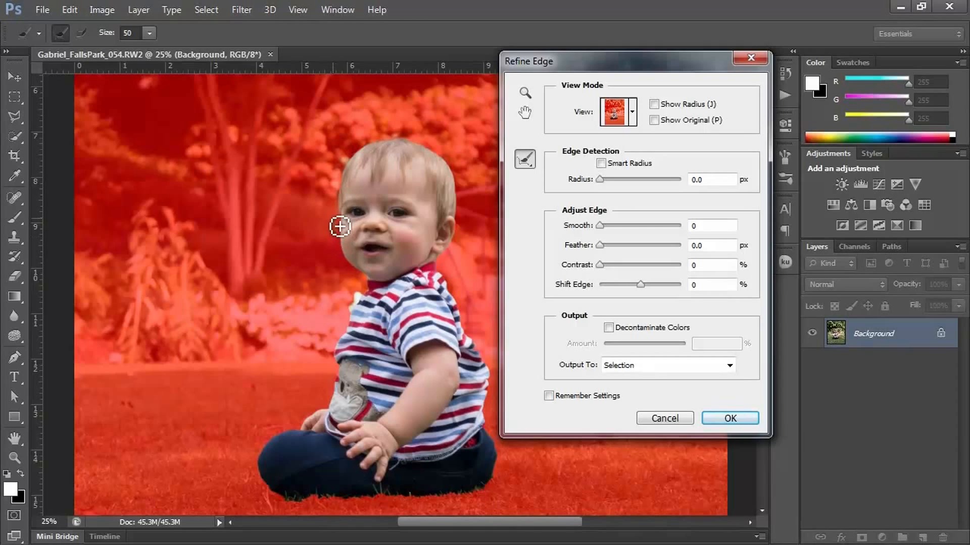
{"action": "left_click_drag", "start_coordinate": [340, 227], "coordinate": [348, 327]}
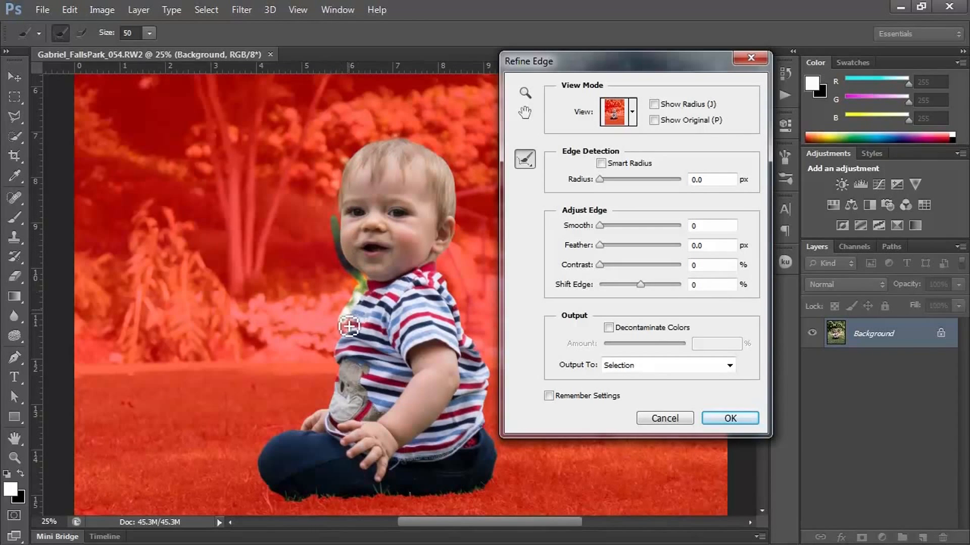
{"action": "left_click_drag", "start_coordinate": [347, 327], "coordinate": [343, 375]}
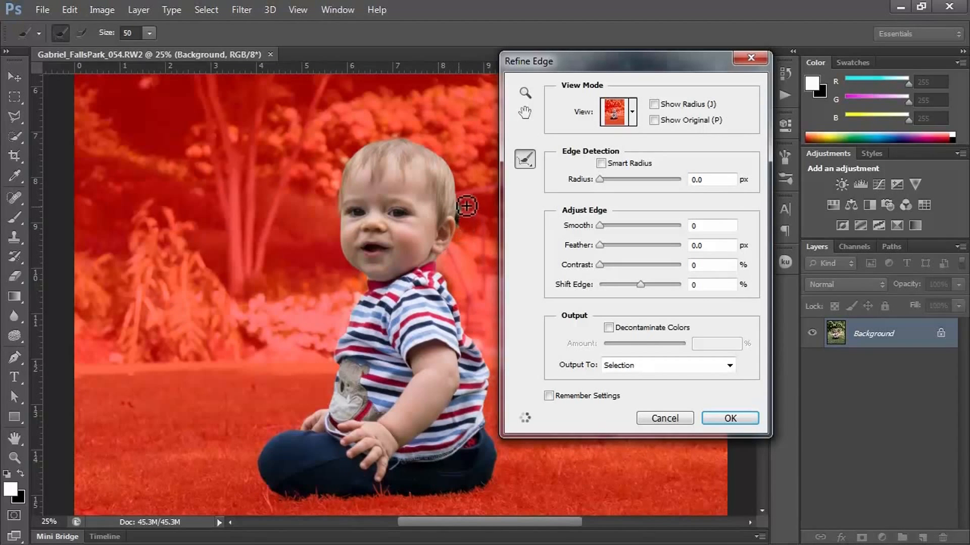
{"action": "left_click_drag", "start_coordinate": [466, 206], "coordinate": [439, 156]}
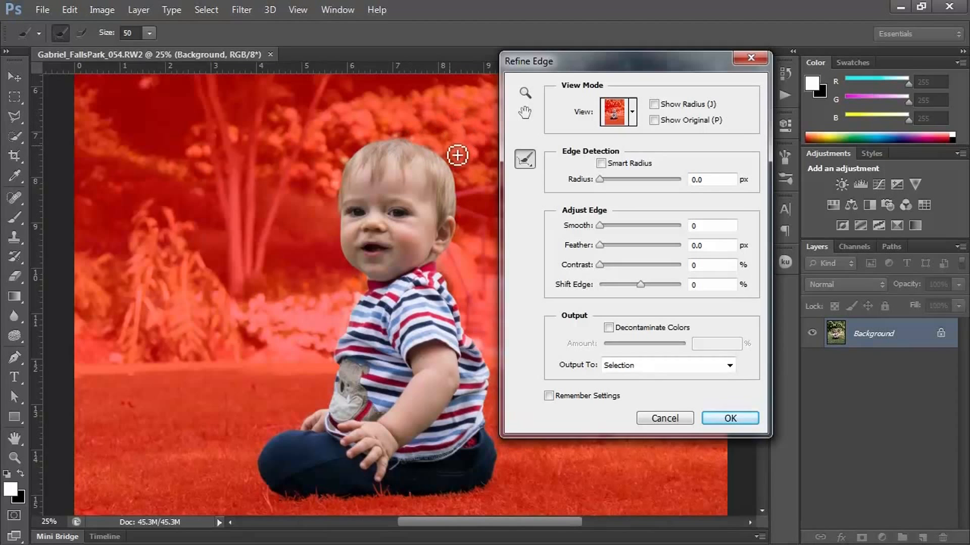
{"action": "mouse_move", "coordinate": [405, 357]}
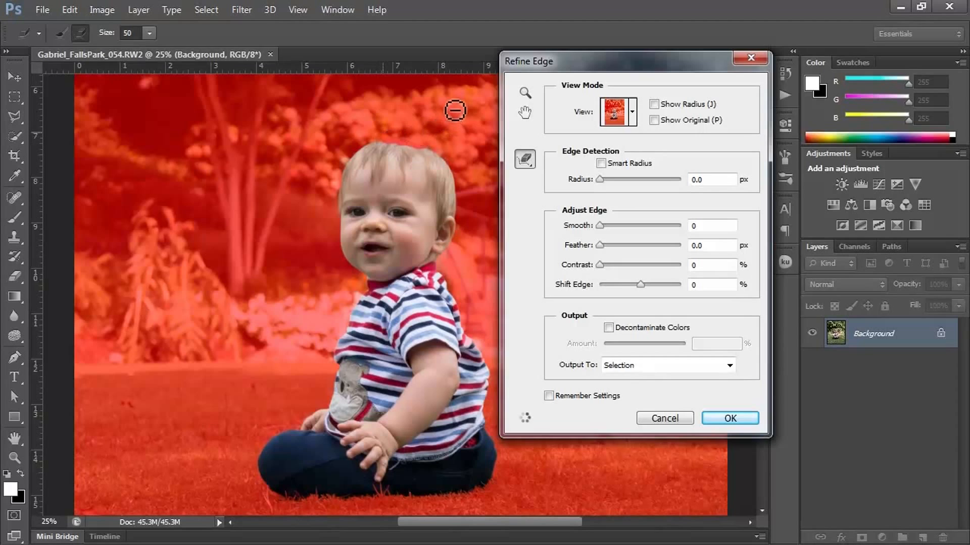
{"action": "mouse_move", "coordinate": [90, 32]}
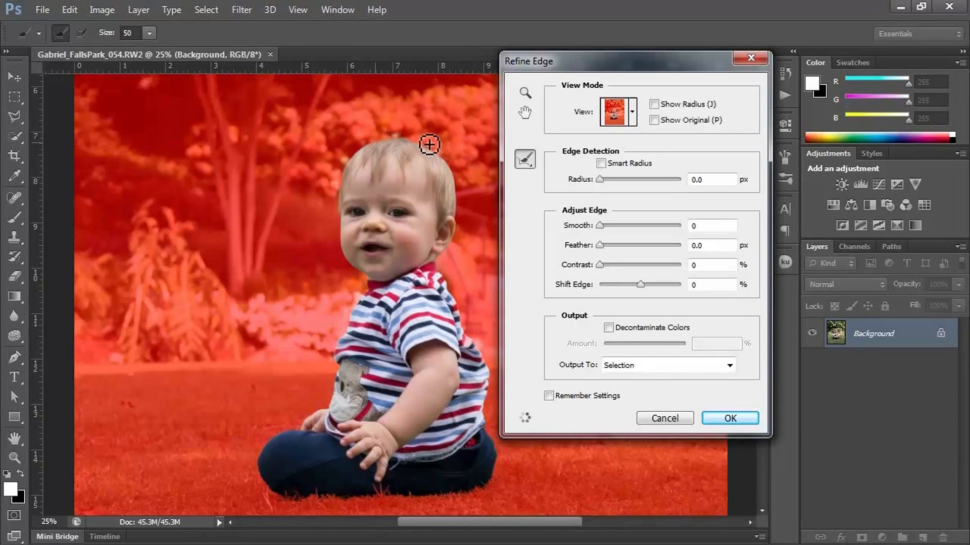
{"action": "mouse_move", "coordinate": [501, 171]}
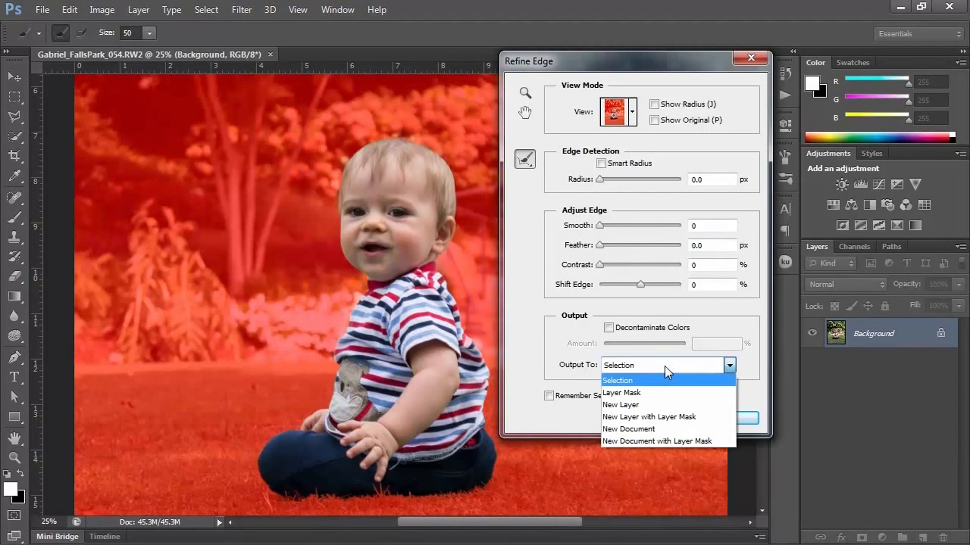
Output the refined edge as a selection and confirm Refine Edge.
{"action": "left_click", "coordinate": [617, 380]}
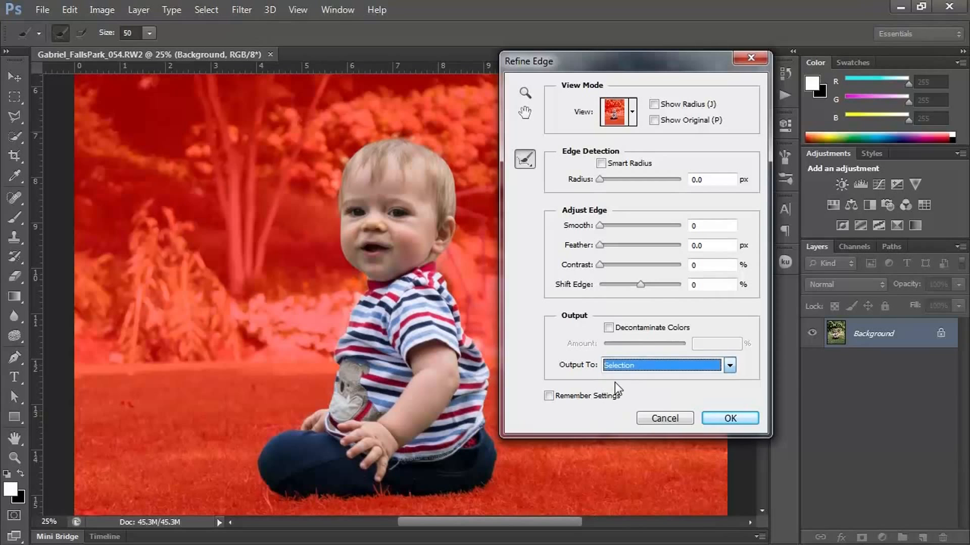
{"action": "left_click", "coordinate": [729, 418]}
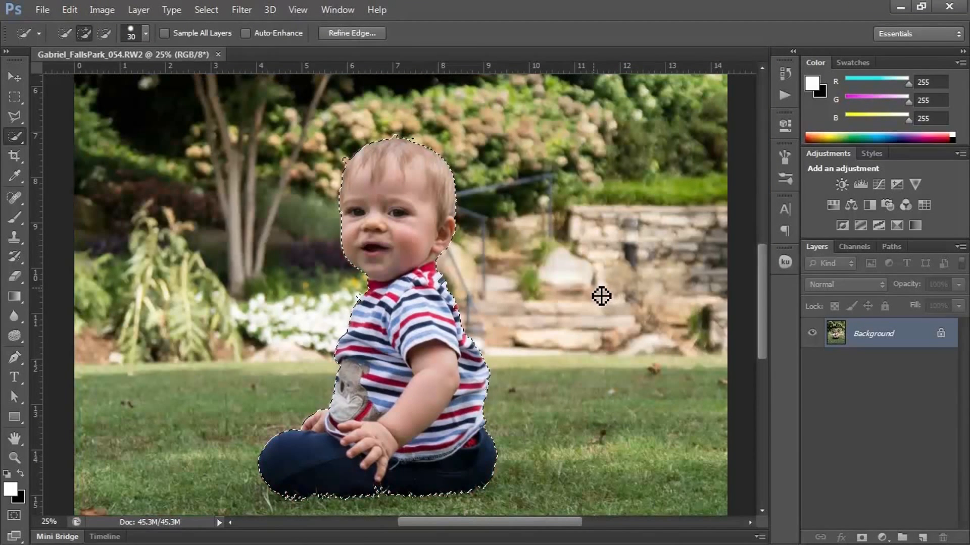
{"action": "mouse_move", "coordinate": [581, 306]}
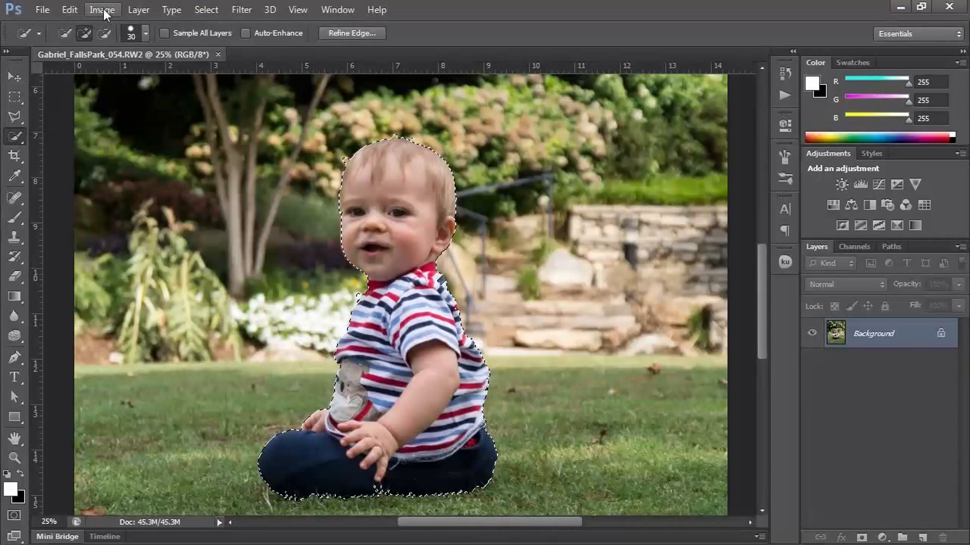
Save the baby selection as a new channel named 'Figure'.
{"action": "left_click", "coordinate": [206, 9]}
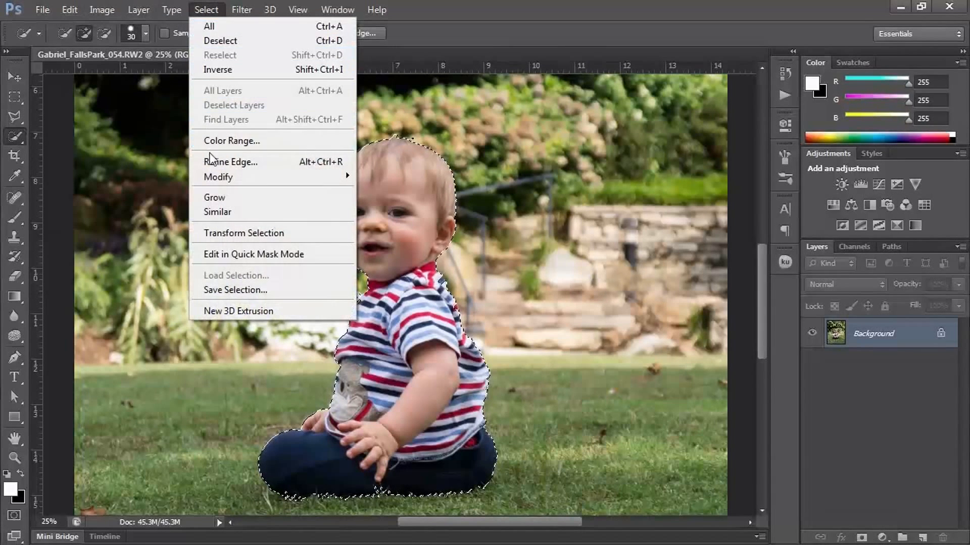
{"action": "left_click", "coordinate": [234, 290]}
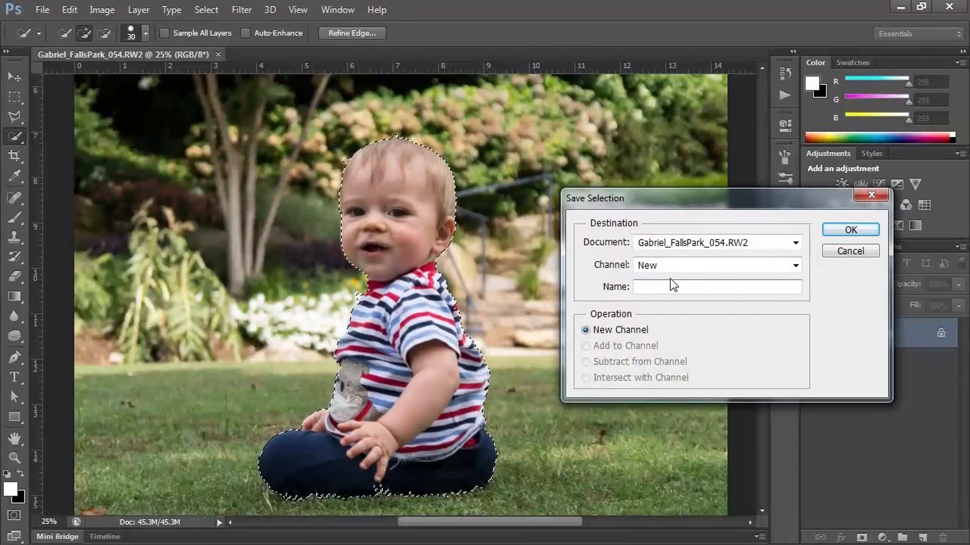
{"action": "type", "text": "Figure"}
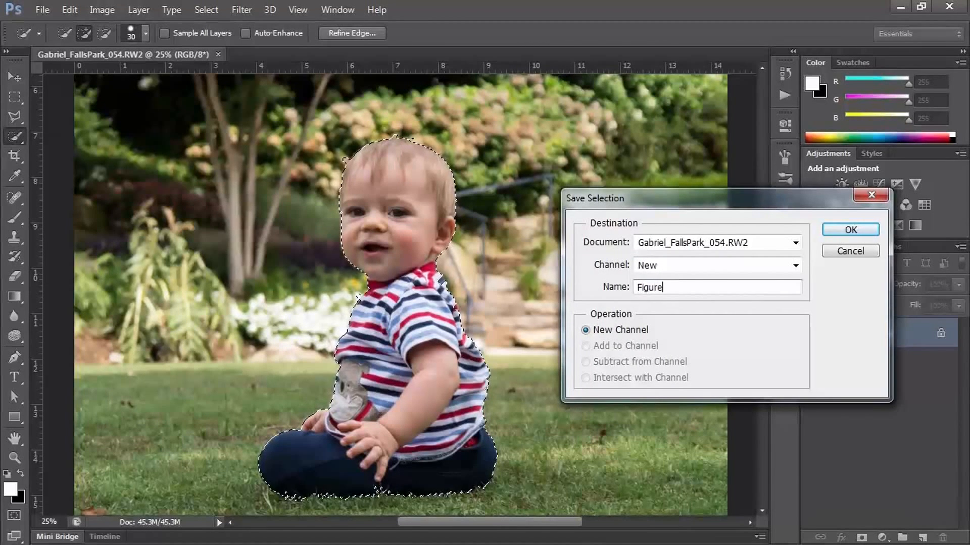
{"action": "left_click", "coordinate": [850, 229]}
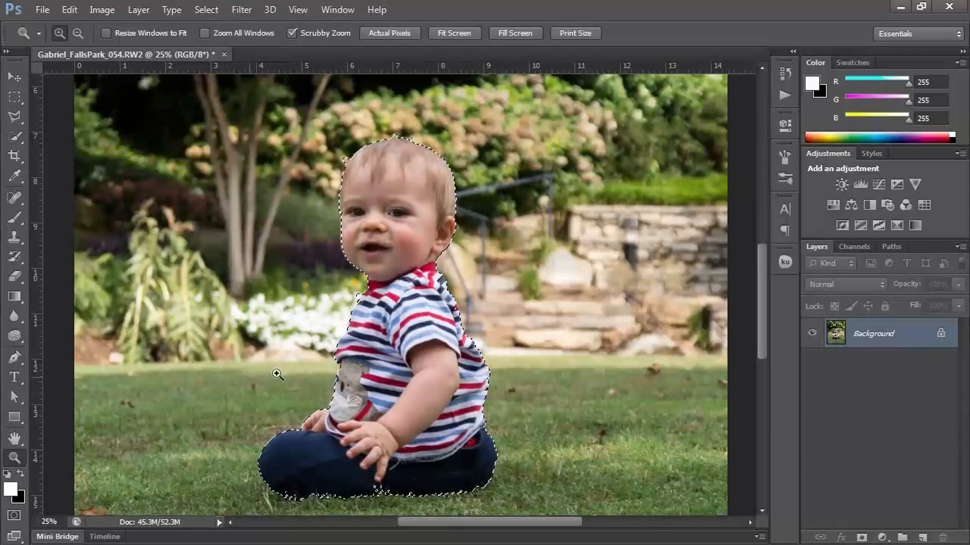
Zoom to view the photo, show rulers, and drag a horizontal guide to the baby's base.
{"action": "left_click", "coordinate": [79, 33]}
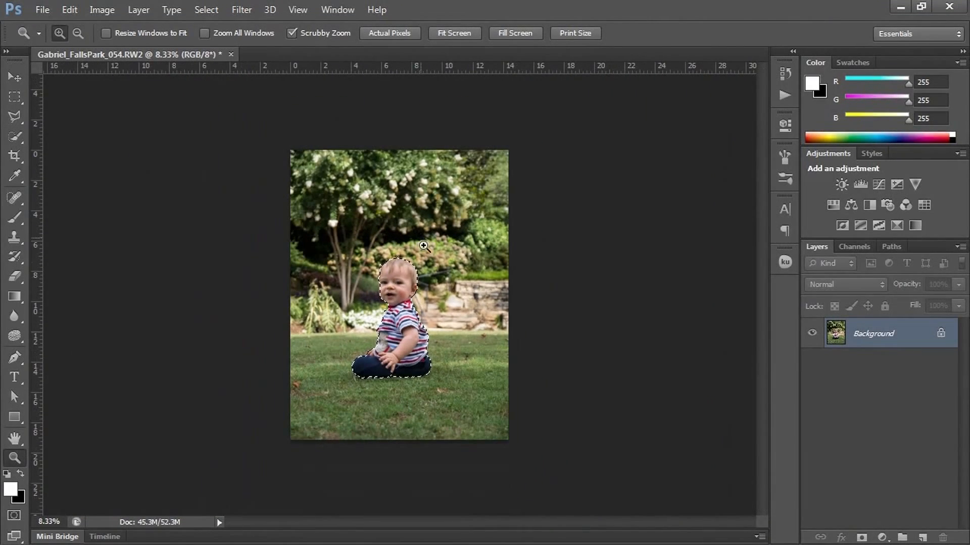
{"action": "left_click", "coordinate": [424, 244]}
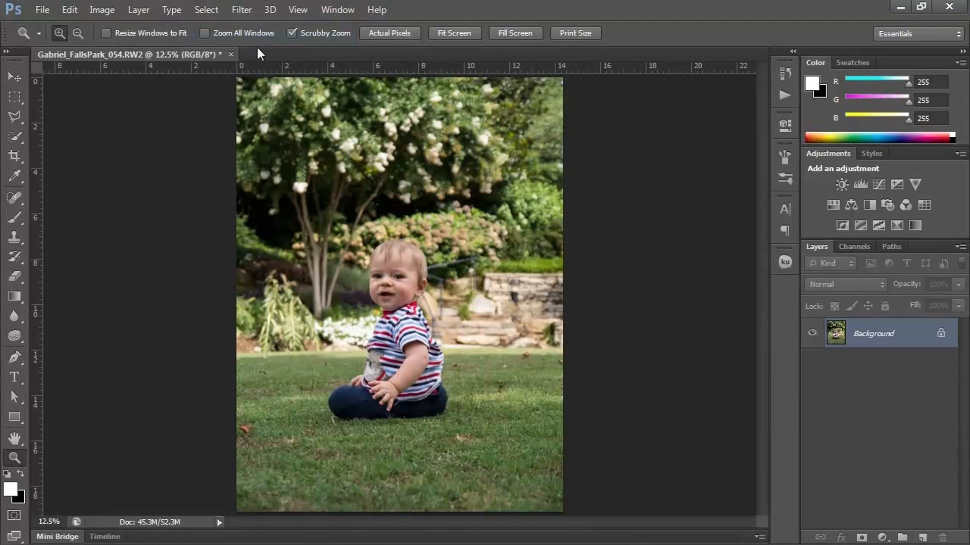
{"action": "mouse_move", "coordinate": [300, 20]}
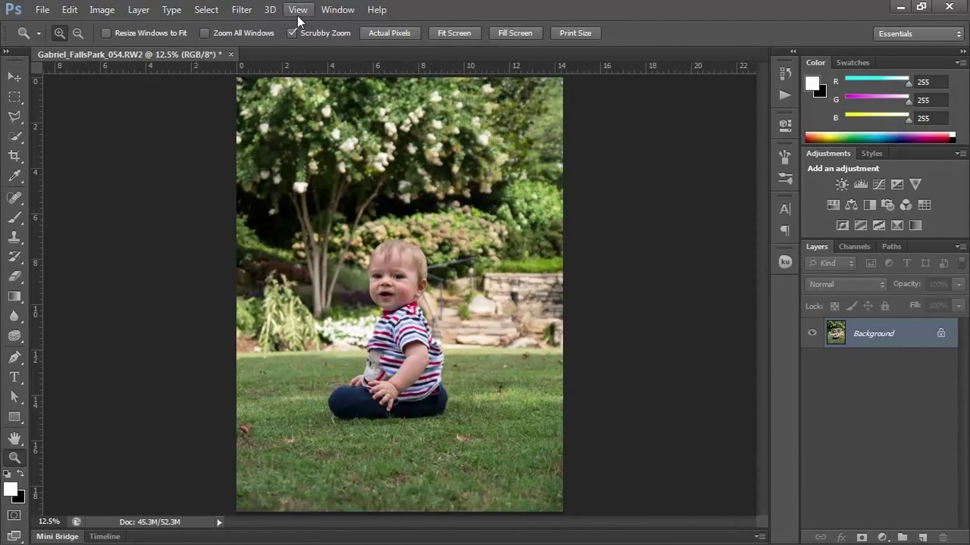
{"action": "left_click", "coordinate": [298, 10]}
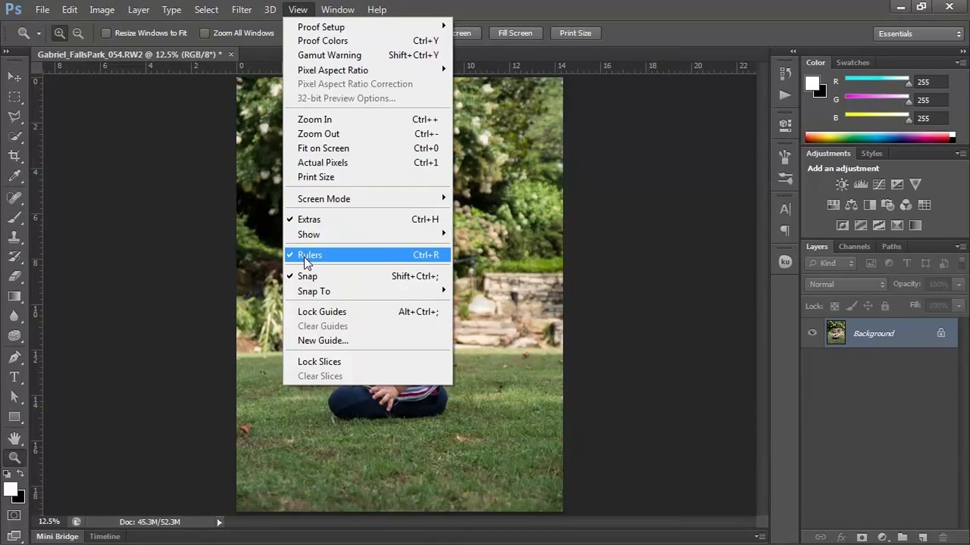
{"action": "left_click", "coordinate": [310, 255]}
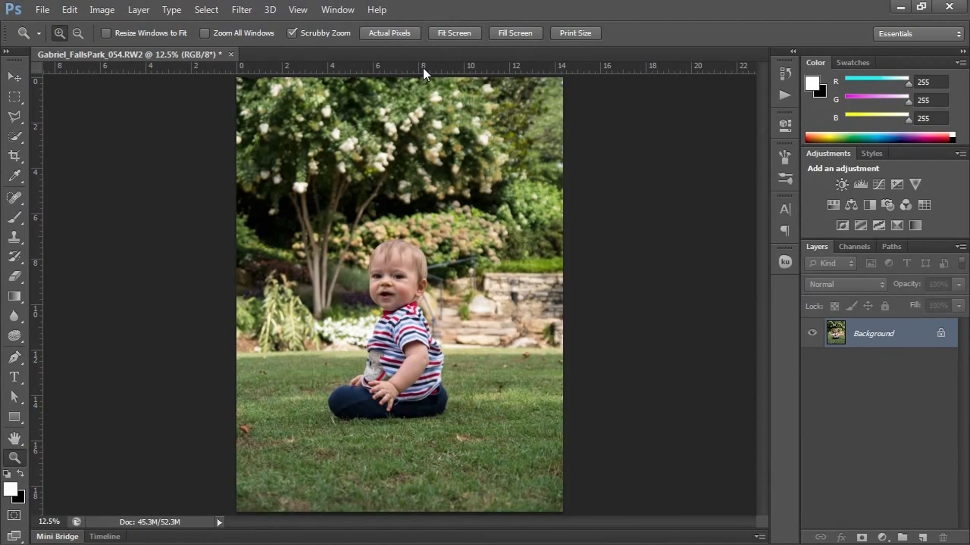
{"action": "left_click_drag", "start_coordinate": [408, 67], "coordinate": [408, 217]}
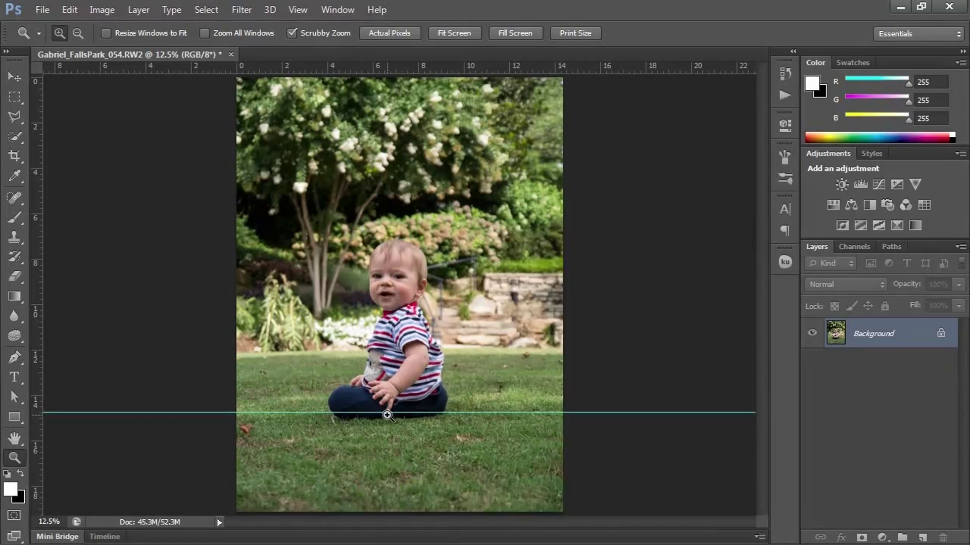
{"action": "mouse_move", "coordinate": [456, 282]}
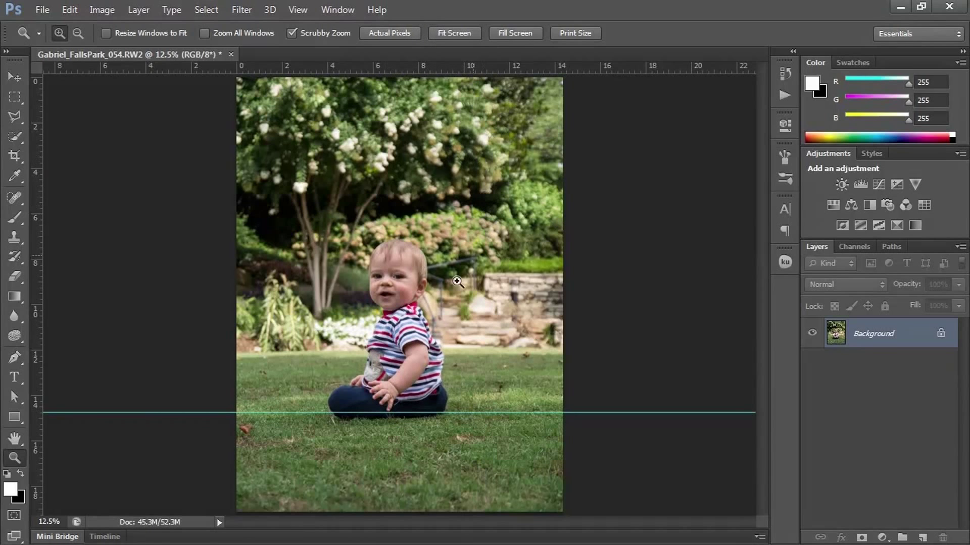
{"action": "mouse_move", "coordinate": [505, 393]}
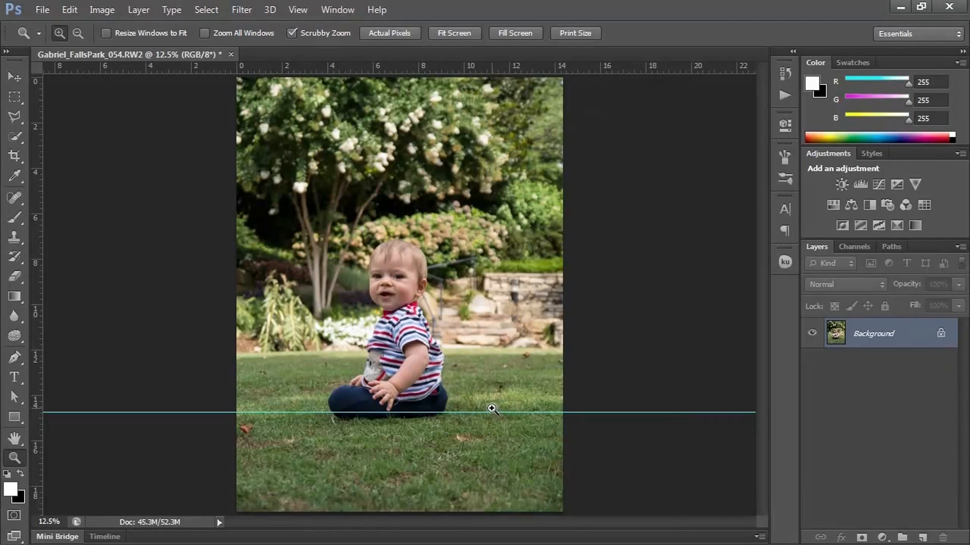
{"action": "mouse_move", "coordinate": [500, 398]}
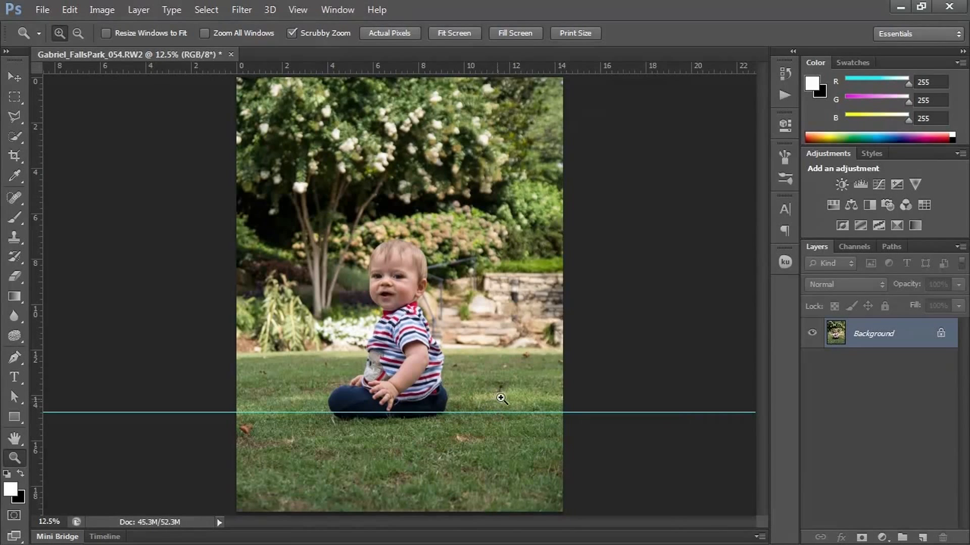
Create a new channel named 'Depth Map' in the Channels panel.
{"action": "left_click", "coordinate": [854, 246]}
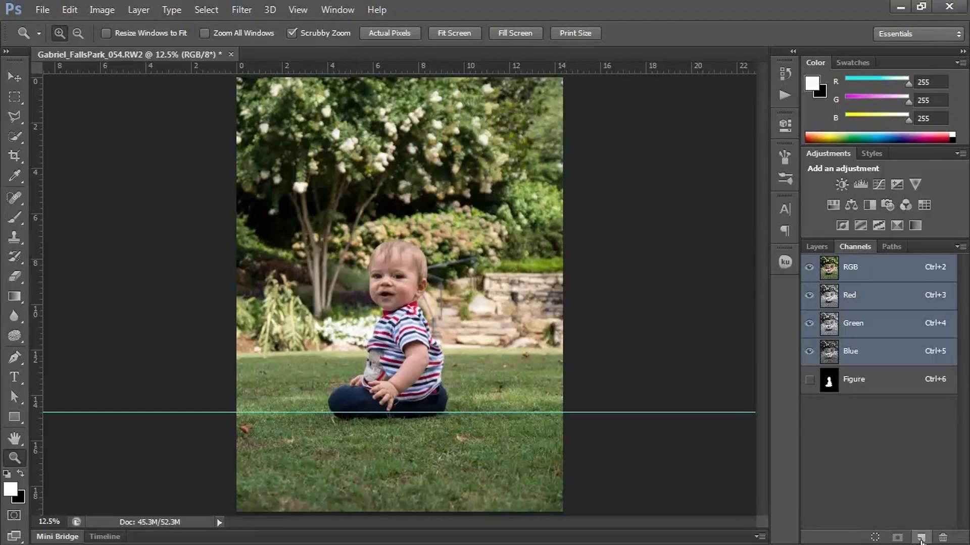
{"action": "left_click", "coordinate": [919, 537]}
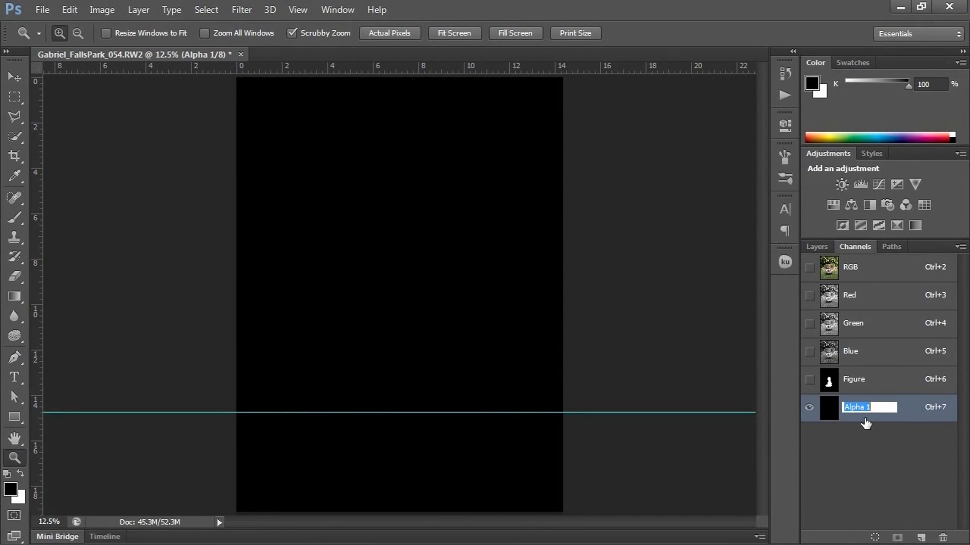
{"action": "type", "text": "Depth Map"}
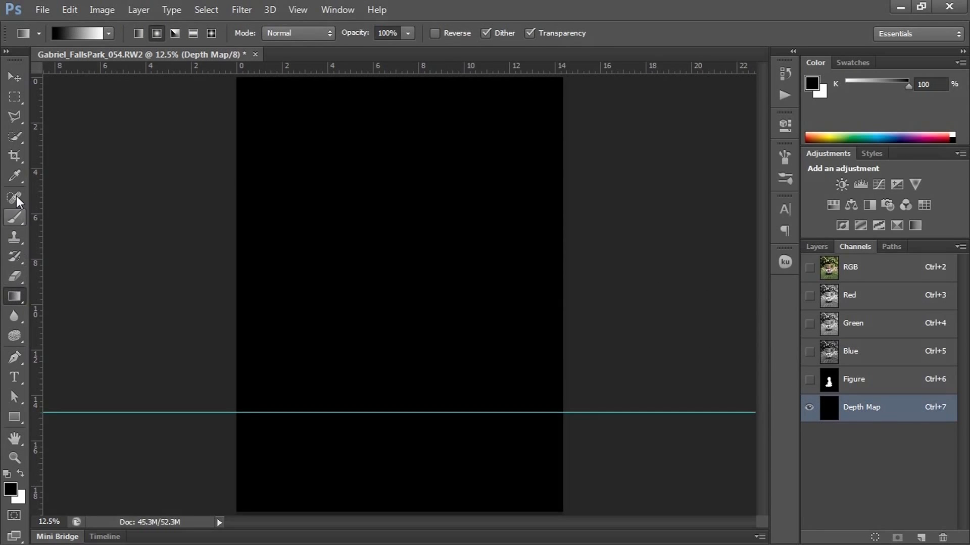
Draw a reflected gradient from the guide upward, black along the guide, non-reversed.
{"action": "left_click", "coordinate": [193, 34]}
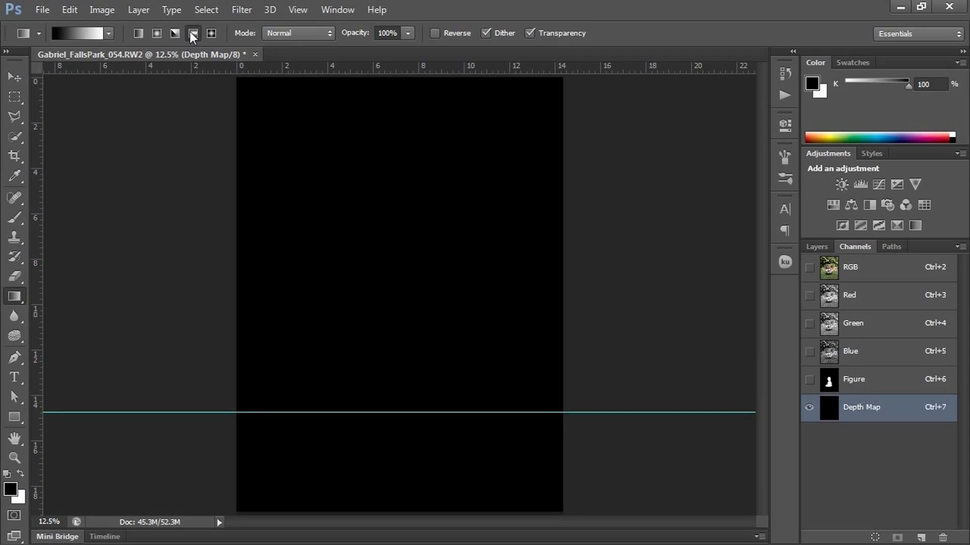
{"action": "mouse_move", "coordinate": [436, 41]}
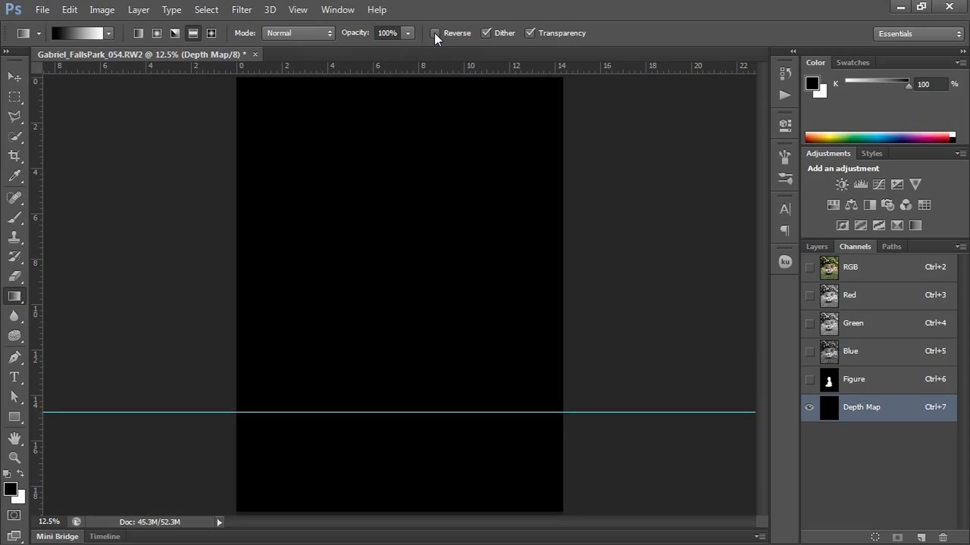
{"action": "left_click", "coordinate": [436, 33]}
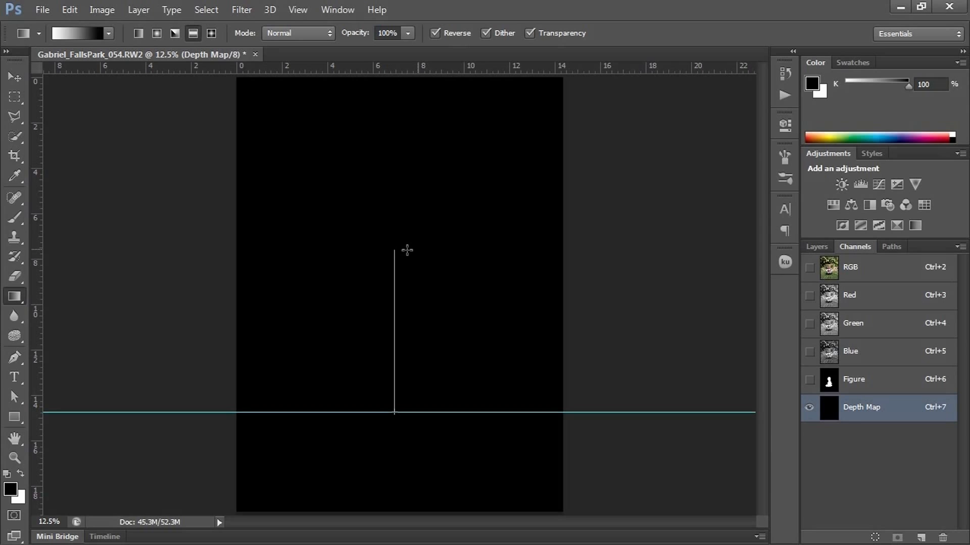
{"action": "left_click_drag", "start_coordinate": [394, 250], "coordinate": [389, 411]}
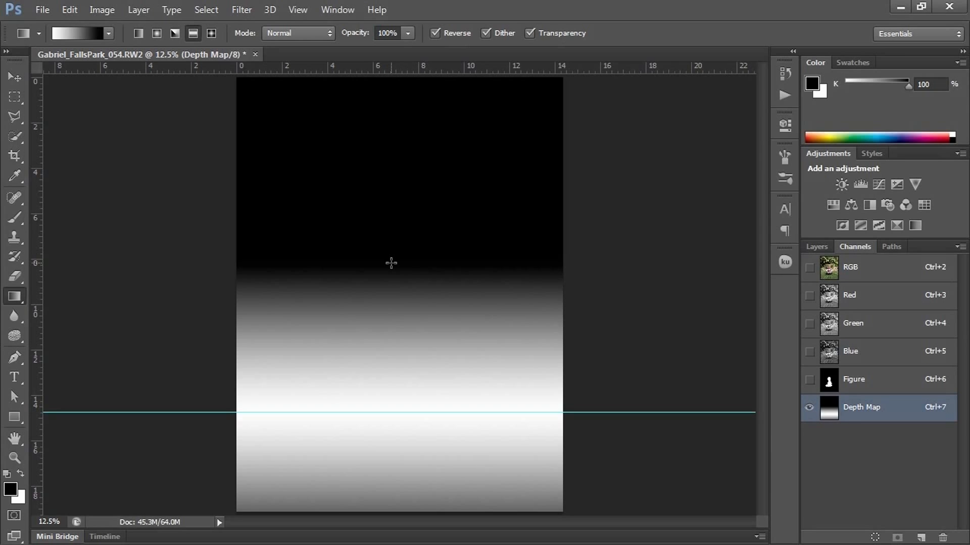
{"action": "mouse_move", "coordinate": [394, 271]}
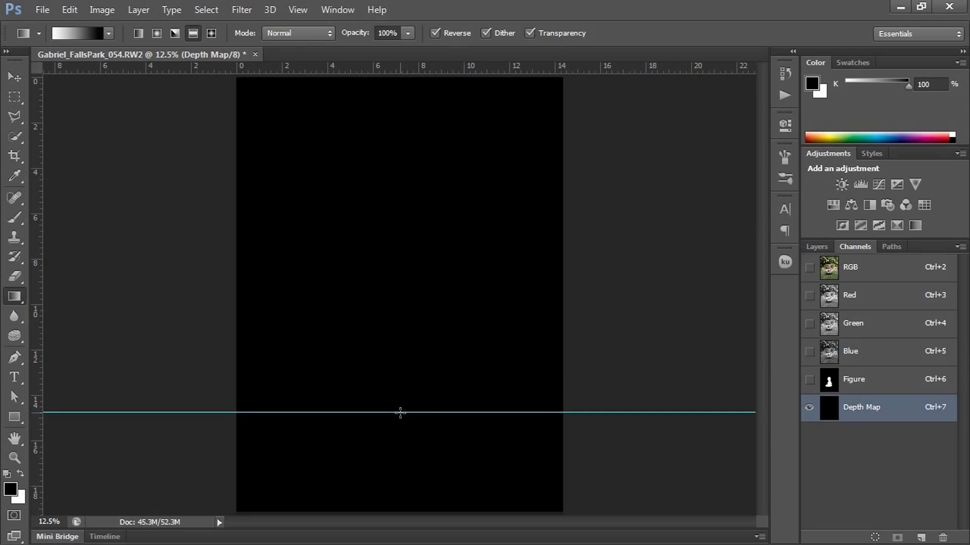
{"action": "left_click_drag", "start_coordinate": [399, 413], "coordinate": [400, 309]}
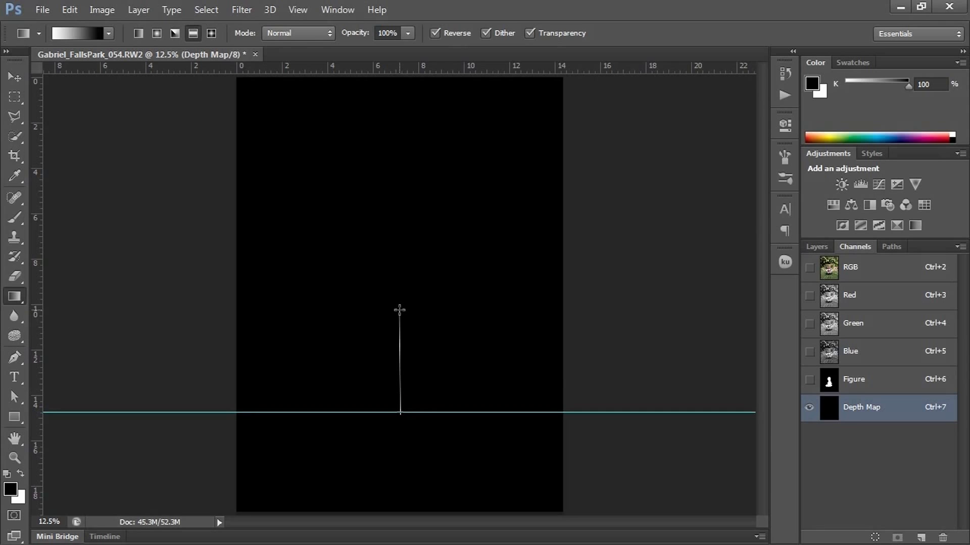
{"action": "mouse_move", "coordinate": [381, 181]}
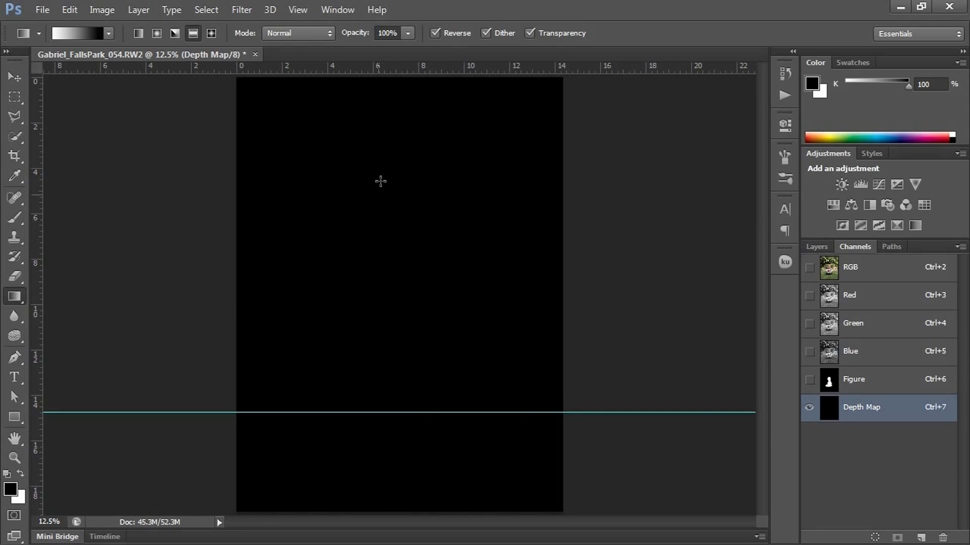
{"action": "left_click", "coordinate": [434, 32]}
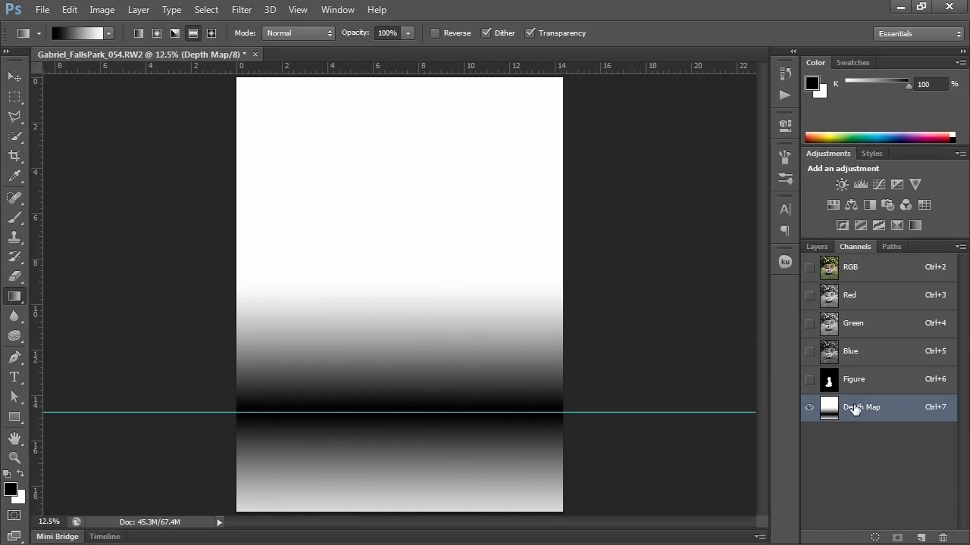
{"action": "mouse_move", "coordinate": [404, 413]}
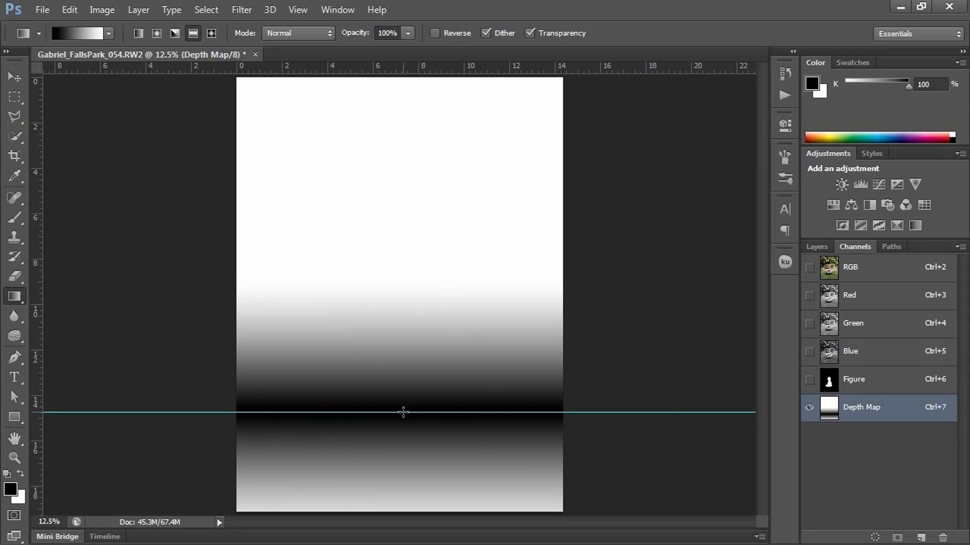
{"action": "left_click_drag", "start_coordinate": [403, 413], "coordinate": [406, 225]}
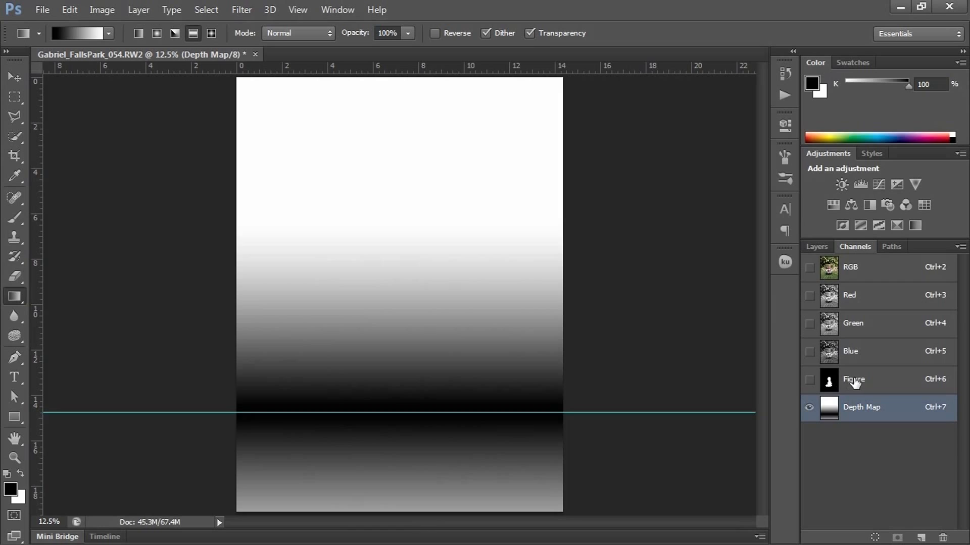
{"action": "mouse_move", "coordinate": [842, 398]}
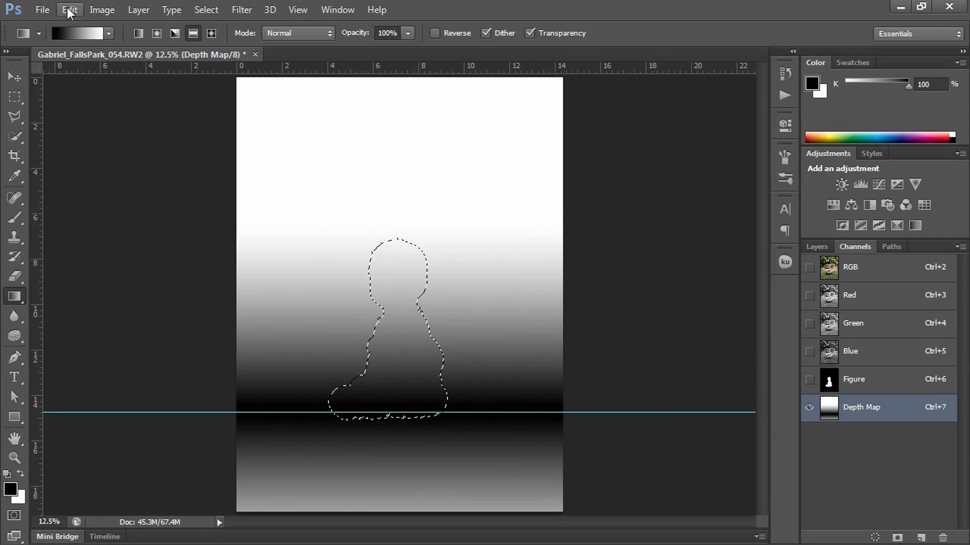
Fill the loaded Figure selection with black in the Depth Map channel, then deselect.
{"action": "left_click", "coordinate": [66, 9]}
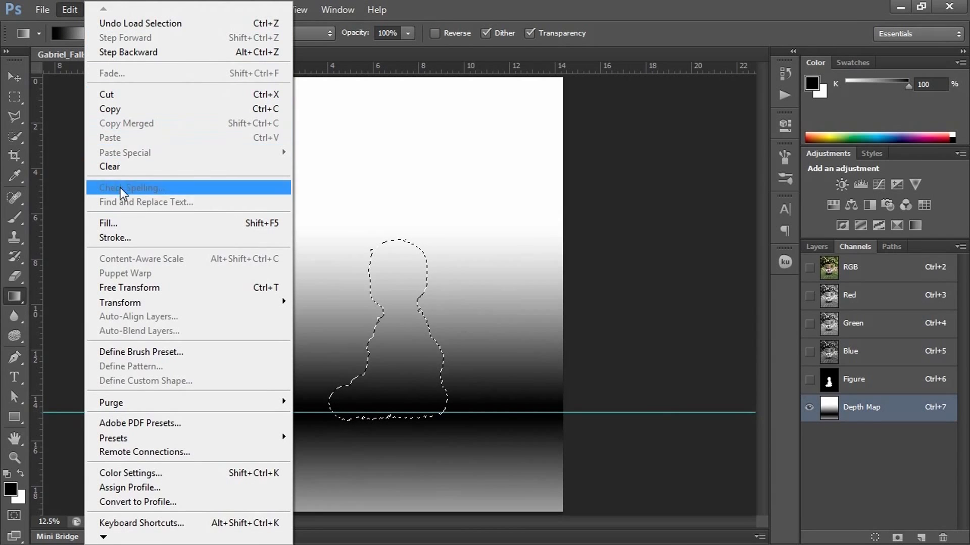
{"action": "left_click", "coordinate": [107, 224]}
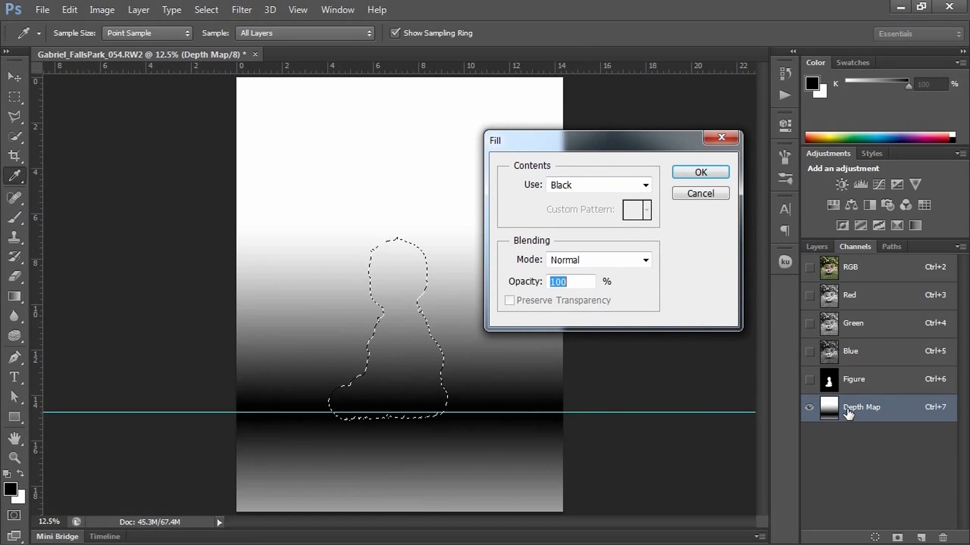
{"action": "left_click", "coordinate": [700, 172]}
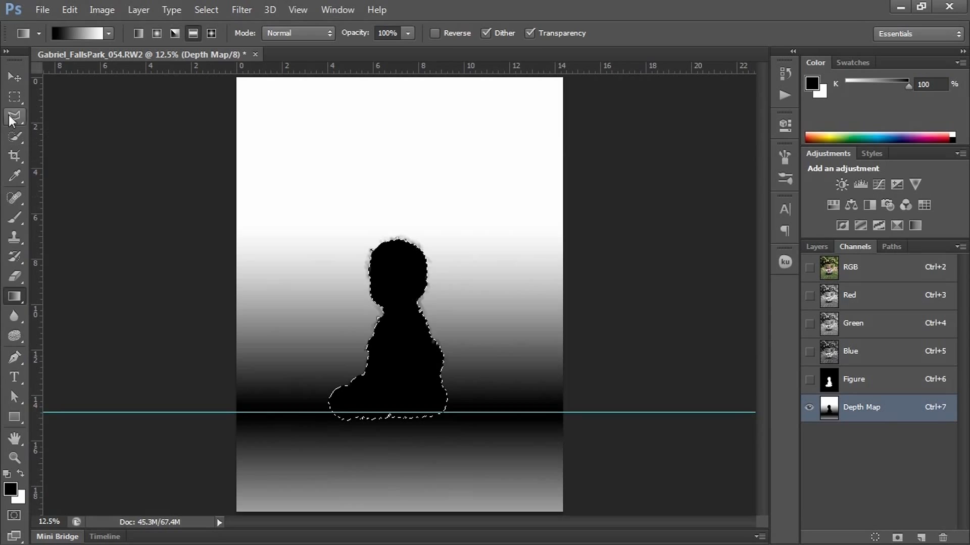
{"action": "left_click", "coordinate": [206, 10]}
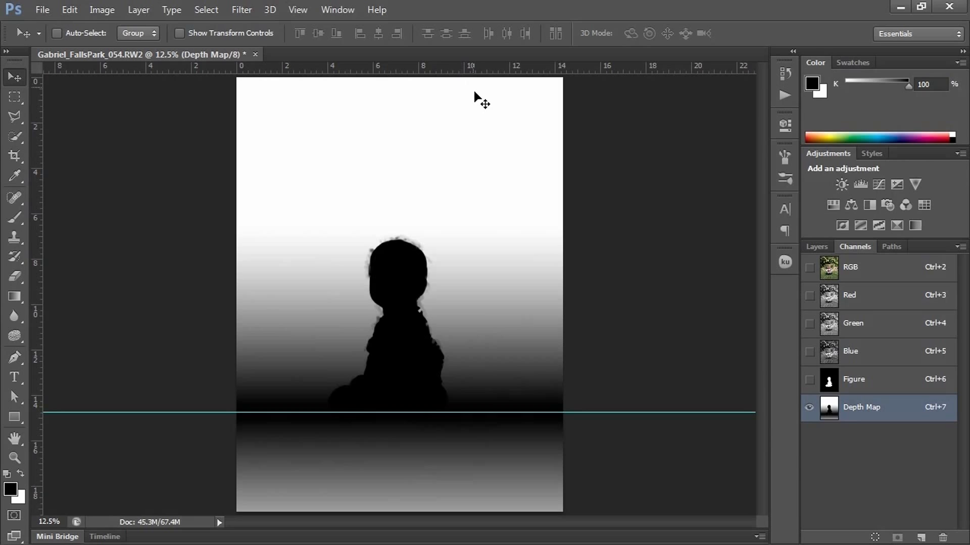
{"action": "mouse_move", "coordinate": [426, 399]}
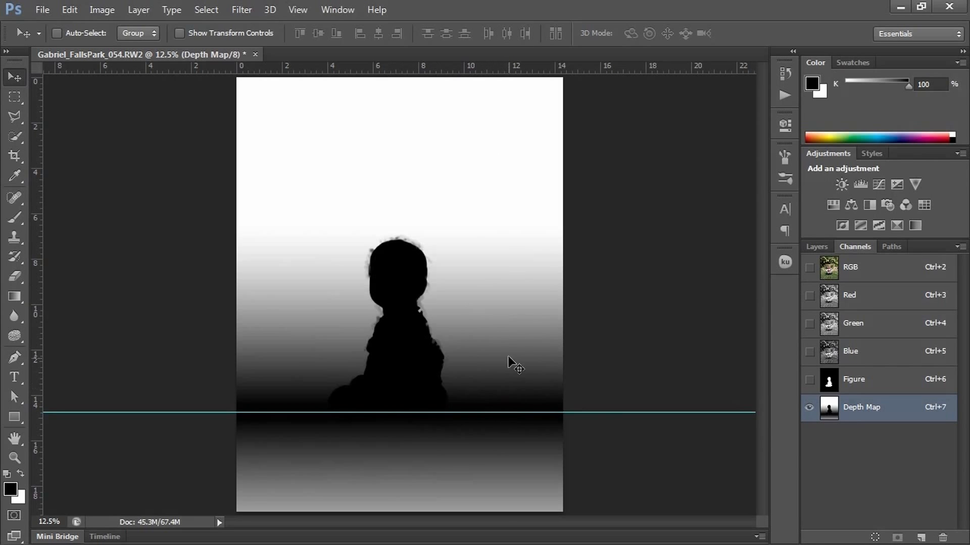
{"action": "mouse_move", "coordinate": [493, 287]}
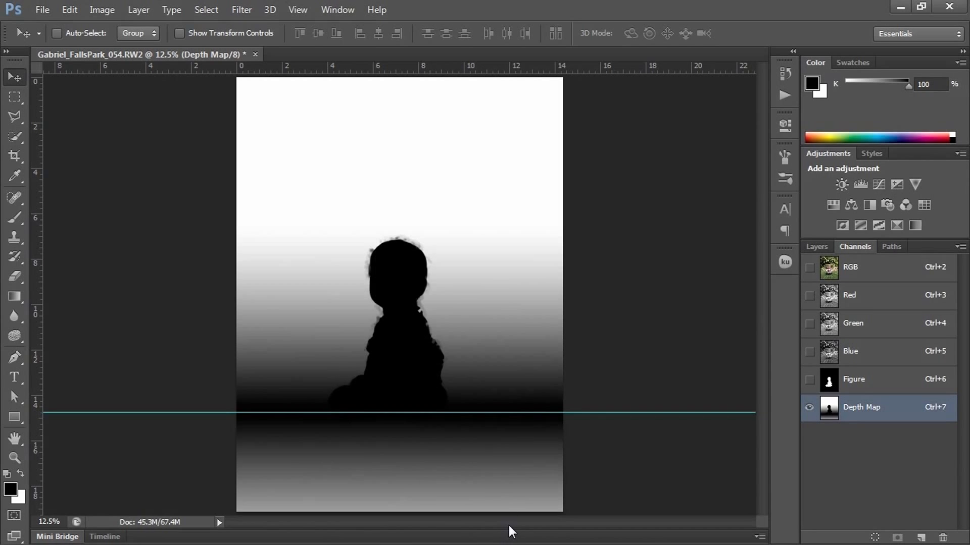
Duplicate the Background layer and rename the copy 'Depth Shortened'.
{"action": "left_click", "coordinate": [851, 267]}
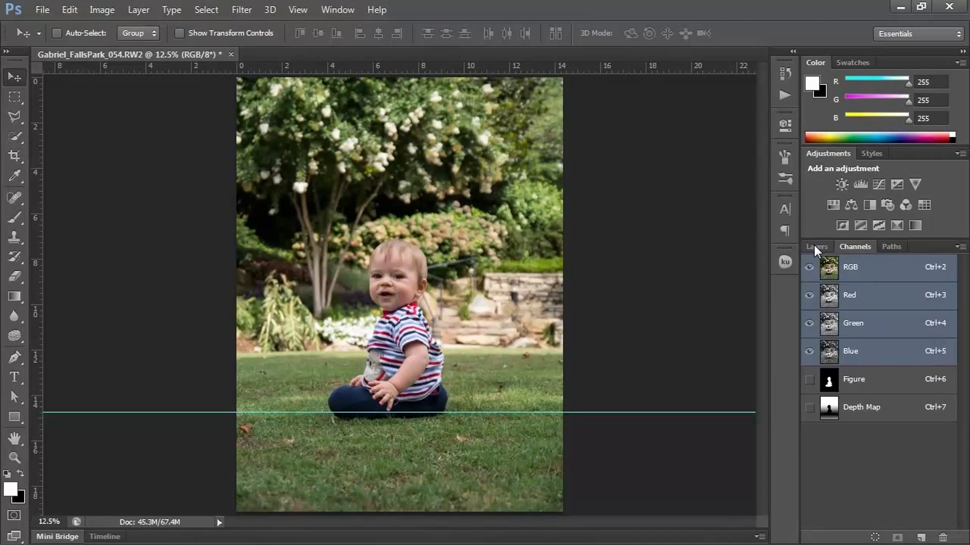
{"action": "left_click", "coordinate": [816, 246]}
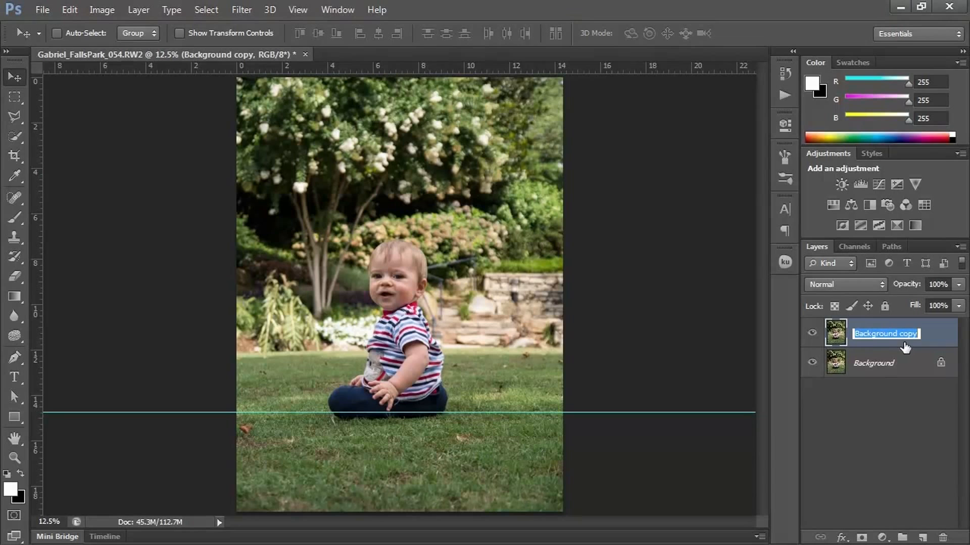
{"action": "type", "text": "Depth S"}
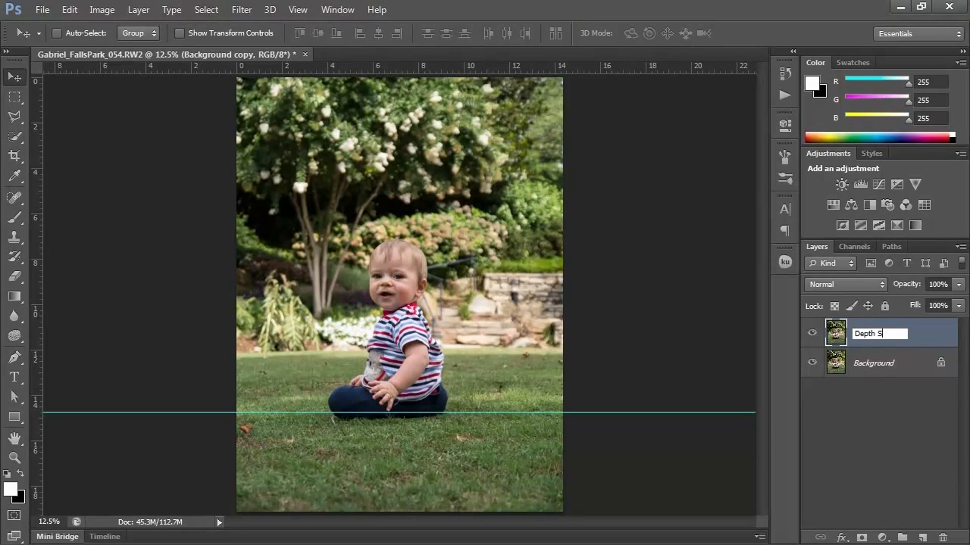
{"action": "type", "text": "Depth Shortened"}
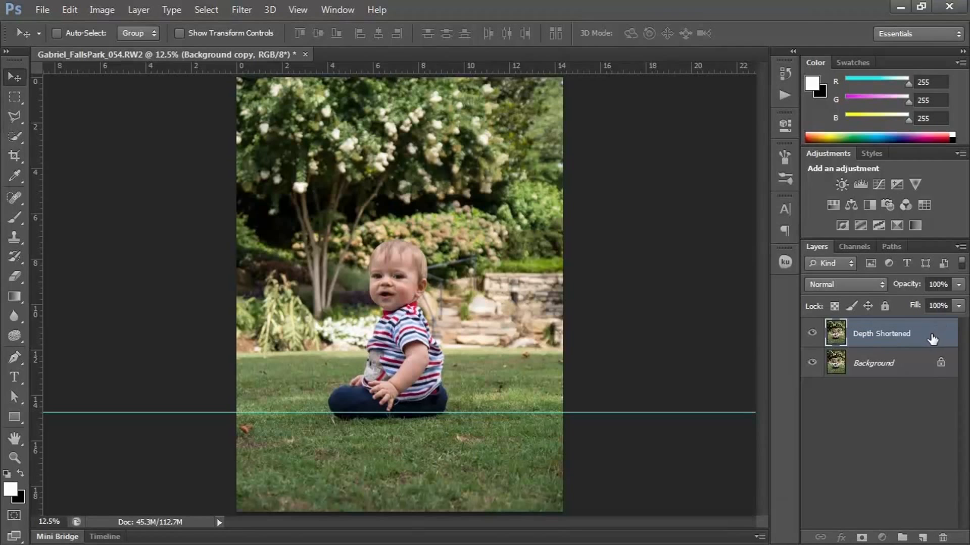
{"action": "left_click", "coordinate": [241, 10]}
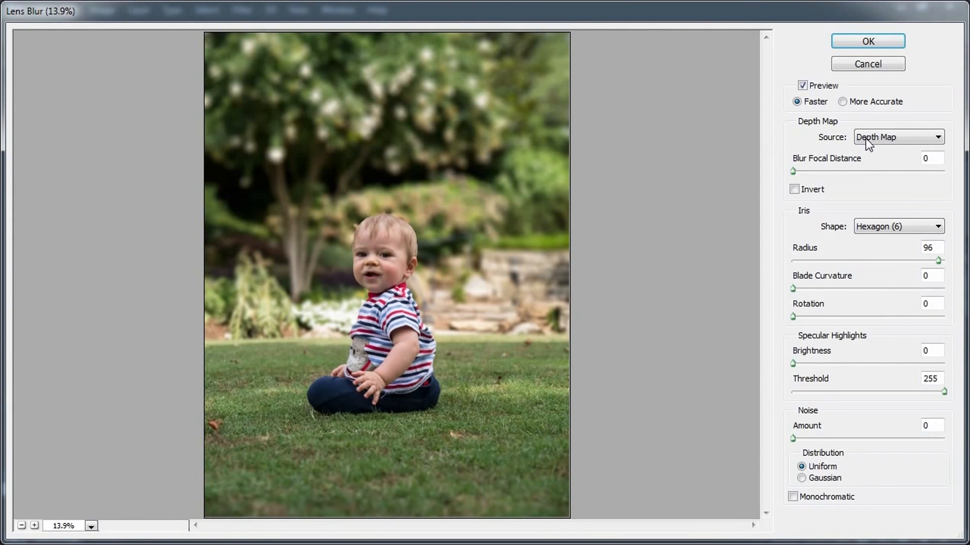
Set the Lens Blur depth source to Depth Map and the iris radius to 91.
{"action": "left_click", "coordinate": [898, 137]}
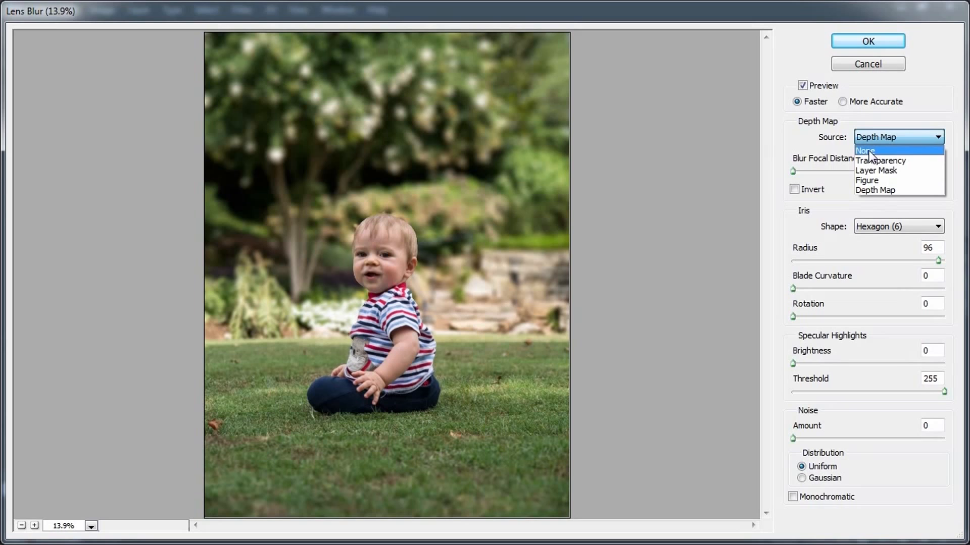
{"action": "left_click", "coordinate": [874, 190]}
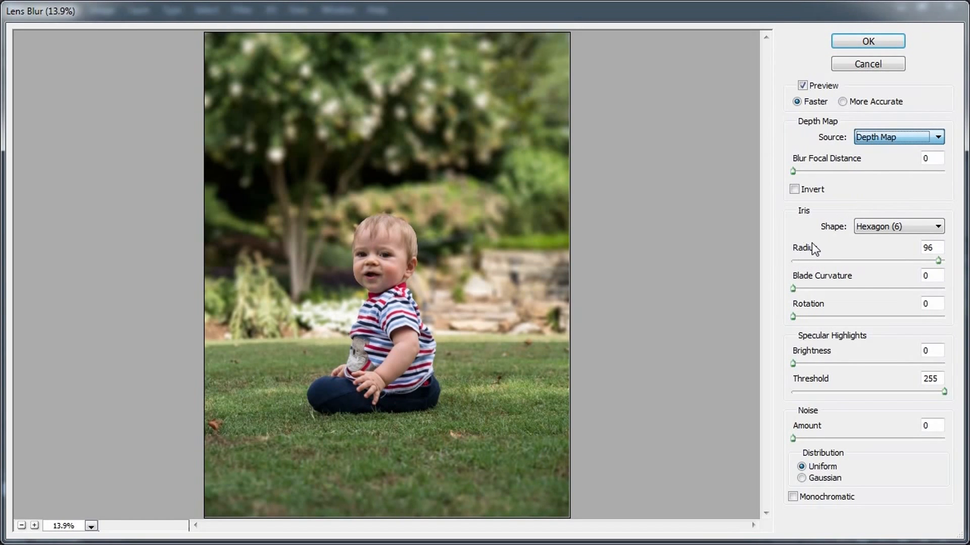
{"action": "left_click_drag", "start_coordinate": [940, 260], "coordinate": [893, 259]}
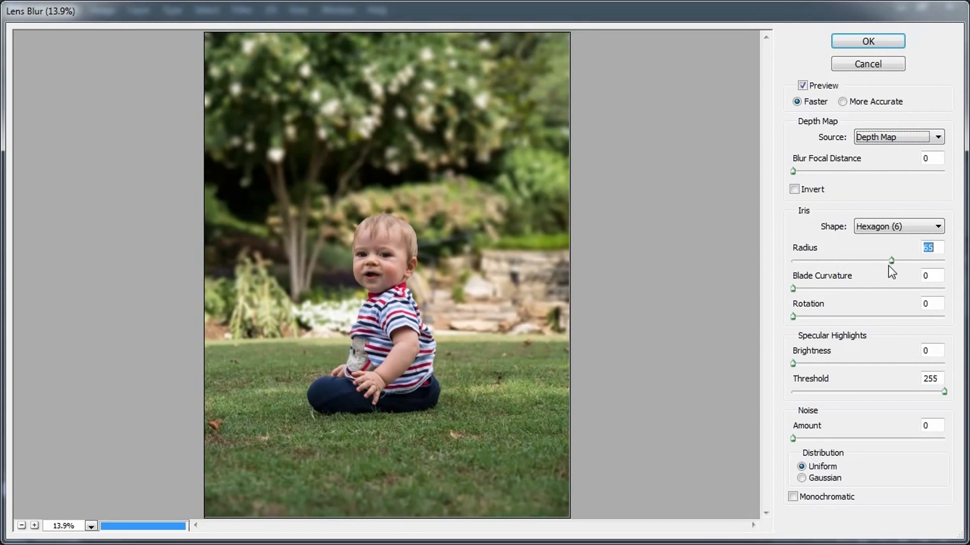
{"action": "left_click_drag", "start_coordinate": [892, 261], "coordinate": [926, 260]}
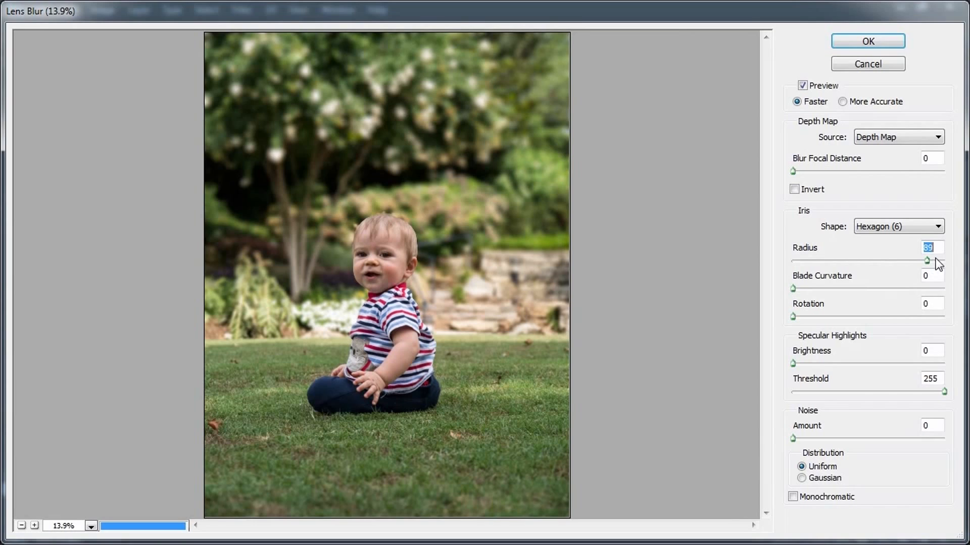
{"action": "left_click_drag", "start_coordinate": [927, 259], "coordinate": [918, 260]}
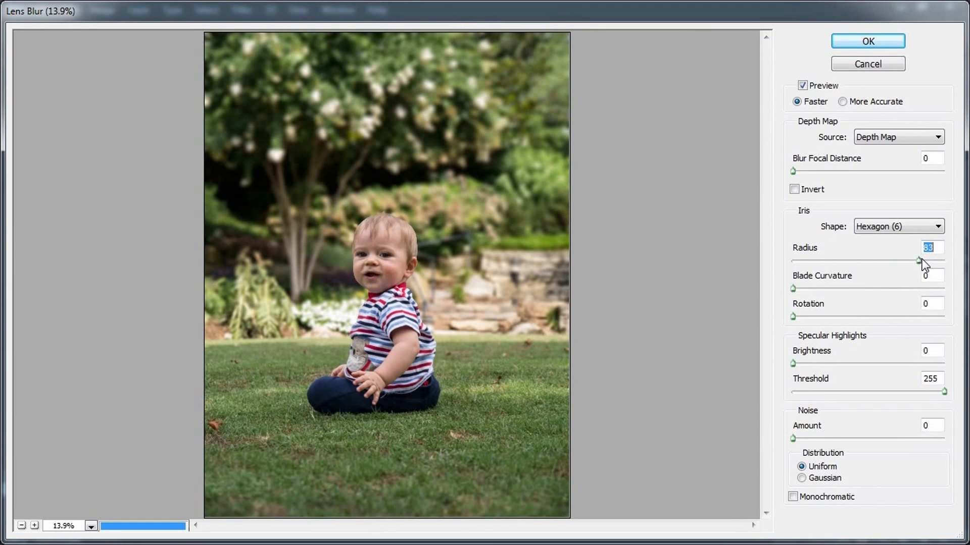
{"action": "left_click_drag", "start_coordinate": [921, 260], "coordinate": [940, 259]}
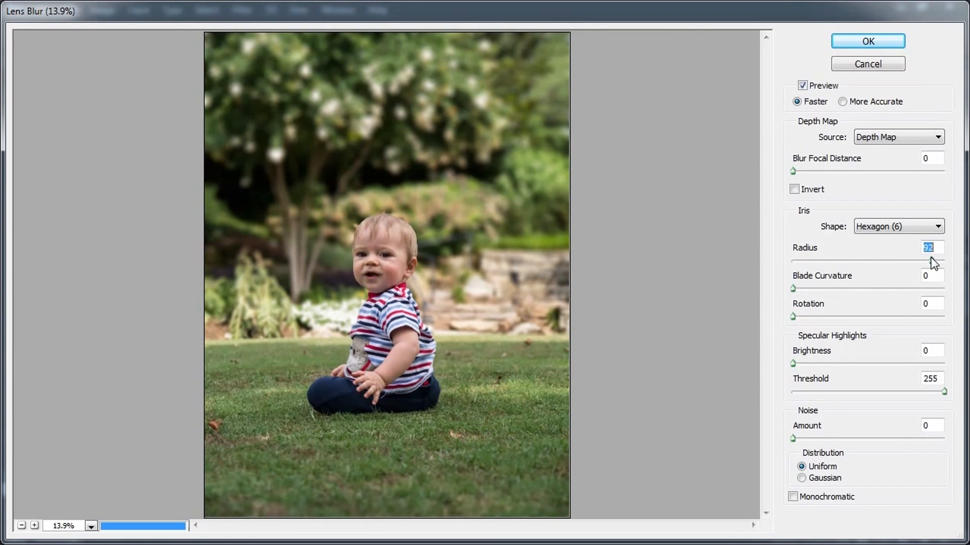
{"action": "left_click_drag", "start_coordinate": [921, 260], "coordinate": [946, 261]}
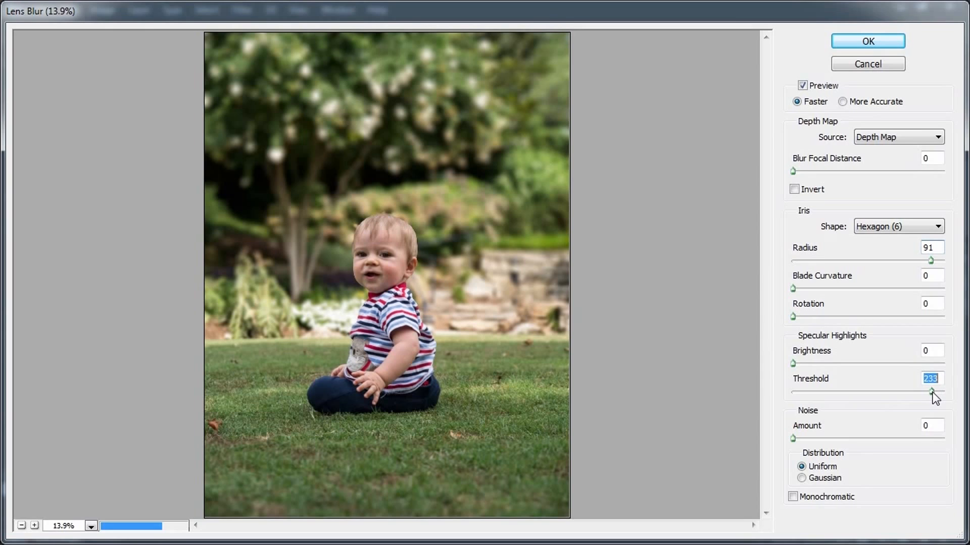
Lower the specular highlight threshold so highlights bloom in the foliage.
{"action": "left_click_drag", "start_coordinate": [933, 391], "coordinate": [900, 391]}
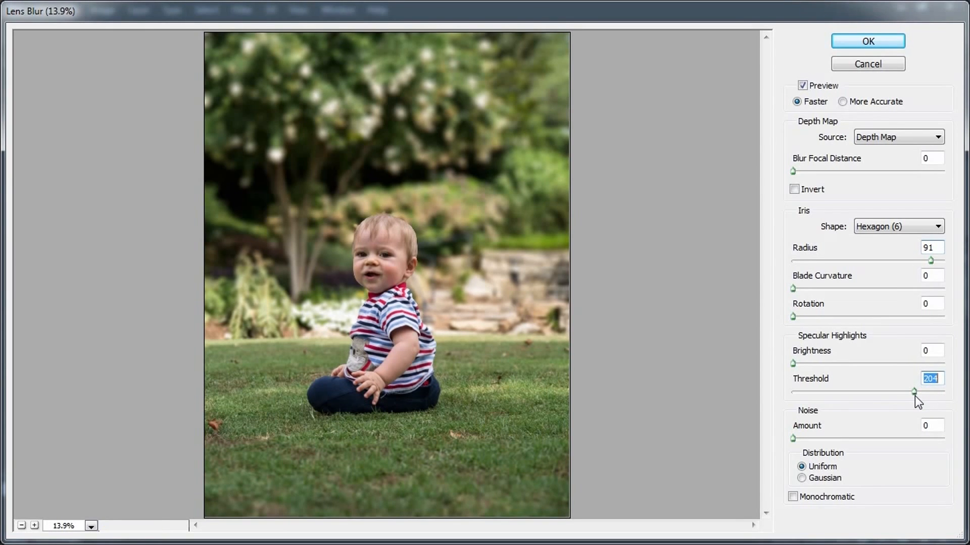
{"action": "left_click_drag", "start_coordinate": [920, 392], "coordinate": [893, 391]}
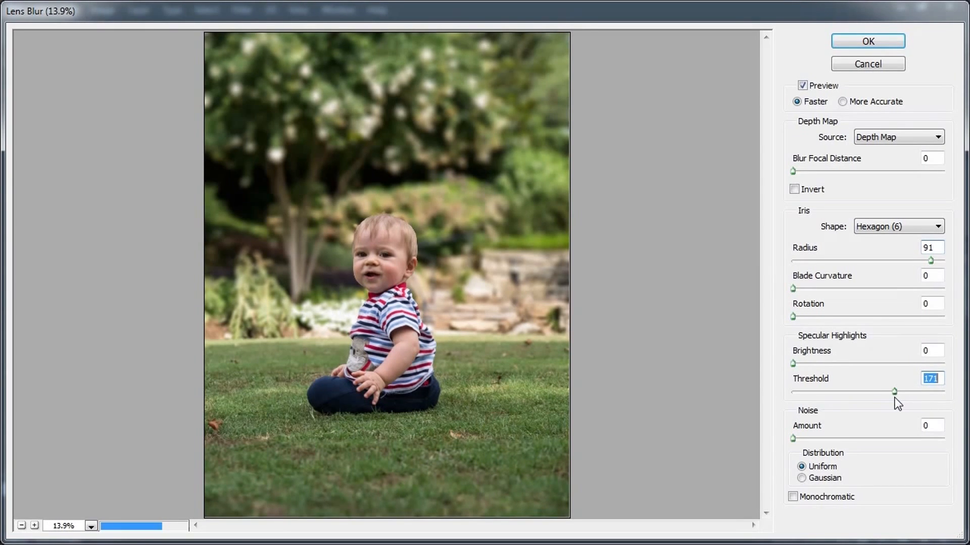
{"action": "left_click_drag", "start_coordinate": [895, 392], "coordinate": [898, 392]}
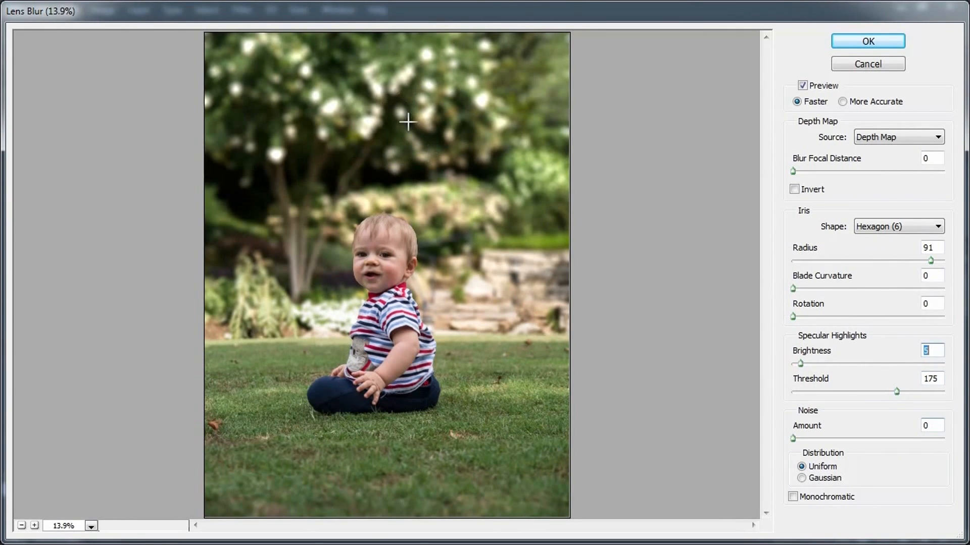
{"action": "mouse_move", "coordinate": [804, 372]}
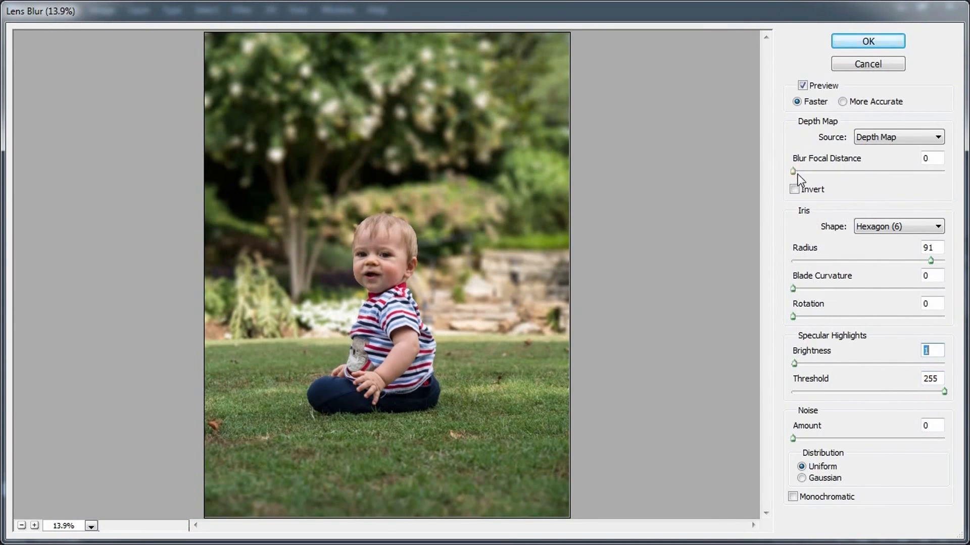
Preview Blur Focal Distance up to 103, return it to 0, and apply the Lens Blur.
{"action": "left_click_drag", "start_coordinate": [793, 171], "coordinate": [804, 171]}
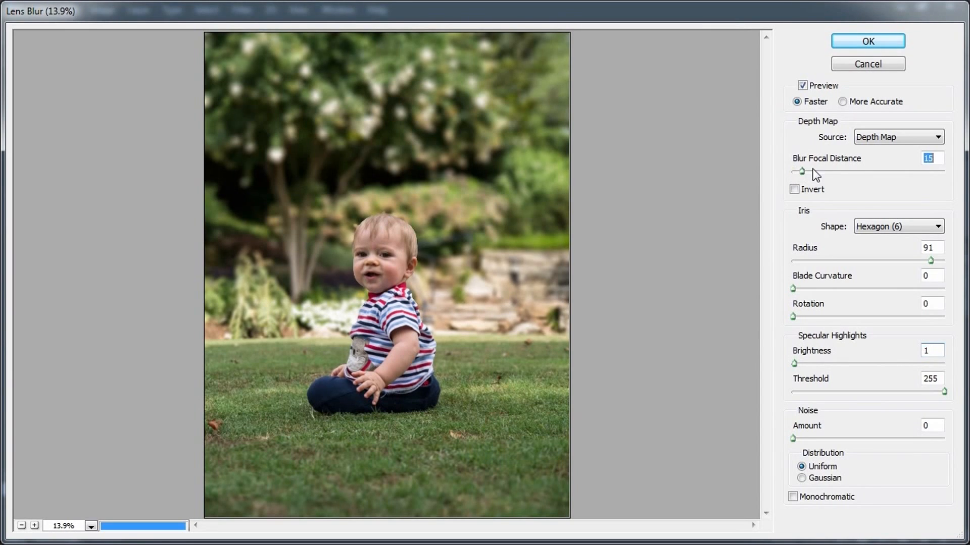
{"action": "left_click_drag", "start_coordinate": [804, 172], "coordinate": [855, 171]}
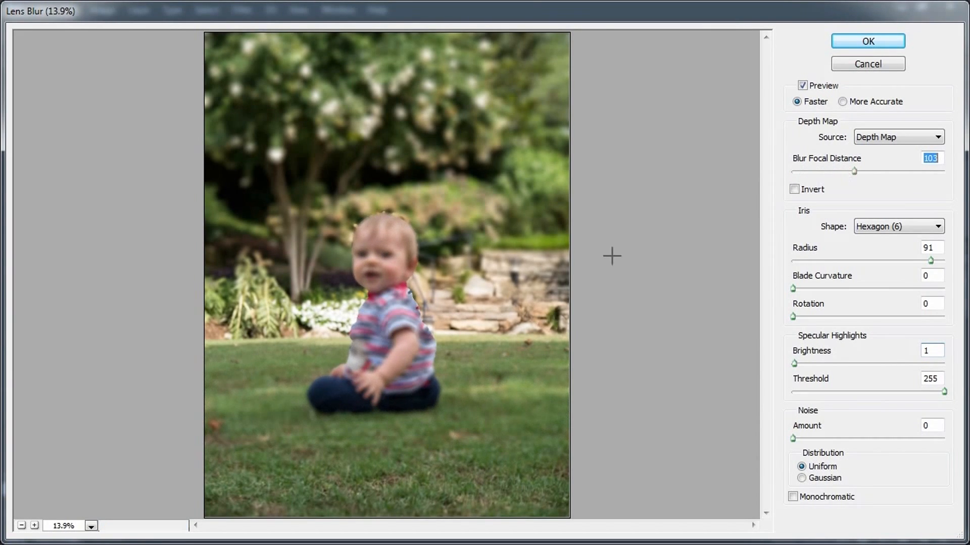
{"action": "mouse_move", "coordinate": [515, 424]}
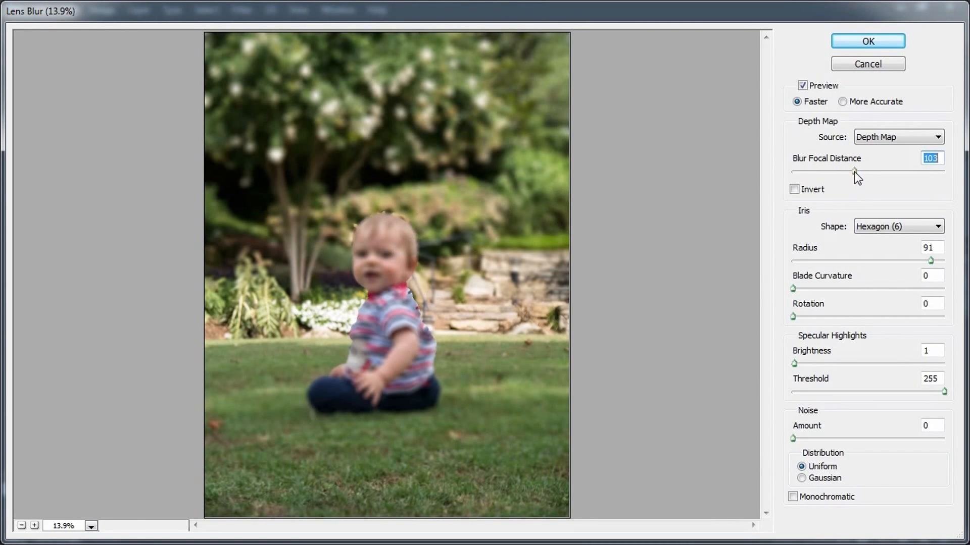
{"action": "left_click_drag", "start_coordinate": [854, 172], "coordinate": [793, 171]}
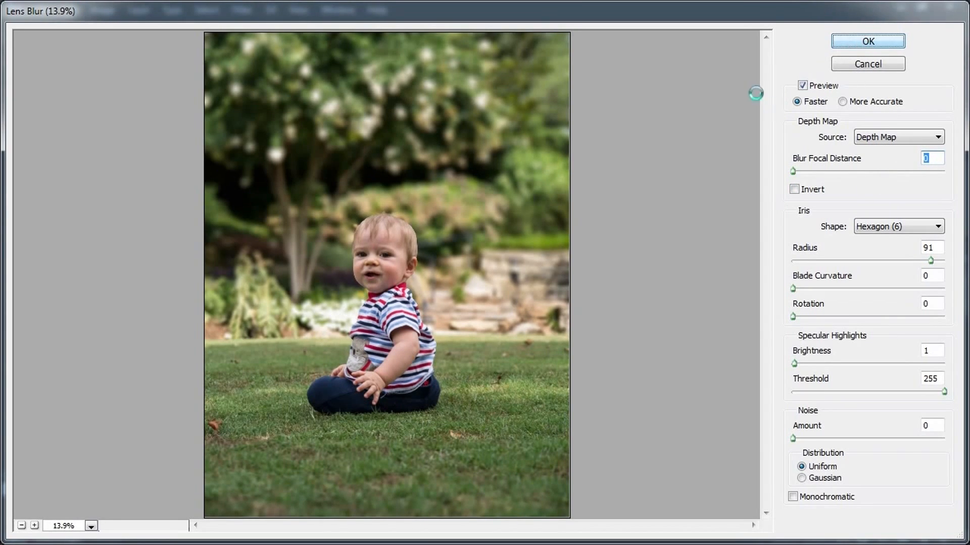
{"action": "left_click", "coordinate": [867, 41]}
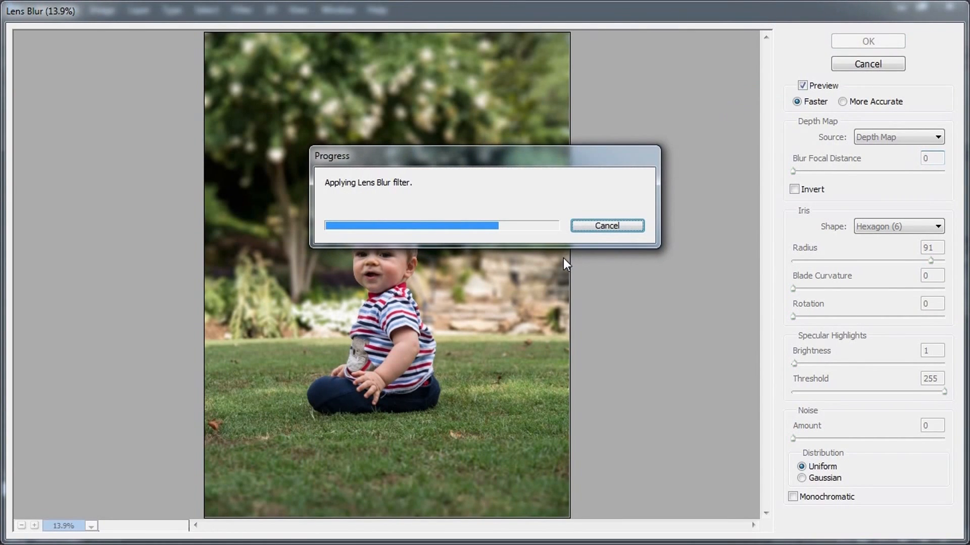
{"action": "mouse_move", "coordinate": [562, 270]}
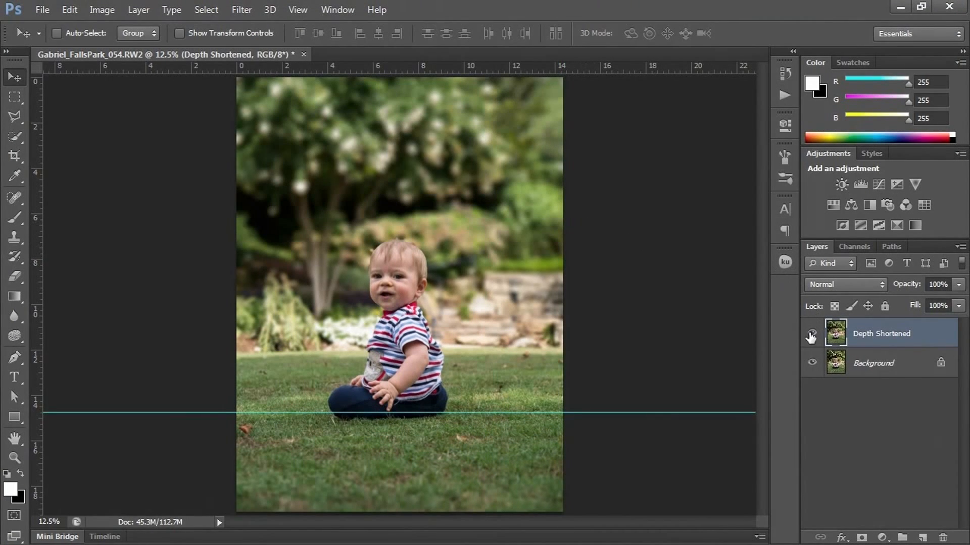
Hide the guide line and toggle the Depth Shortened layer's visibility to compare before and after.
{"action": "left_click", "coordinate": [298, 10]}
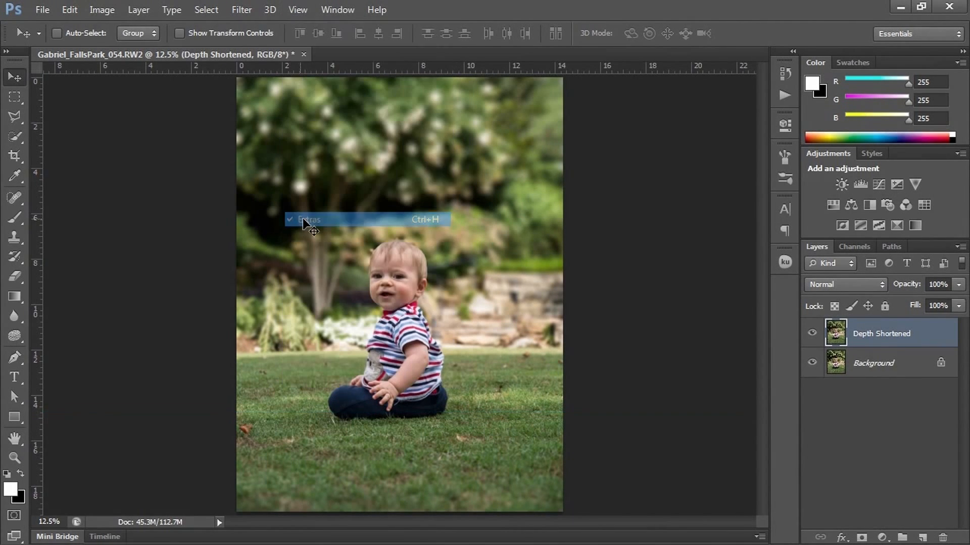
{"action": "left_click", "coordinate": [811, 333]}
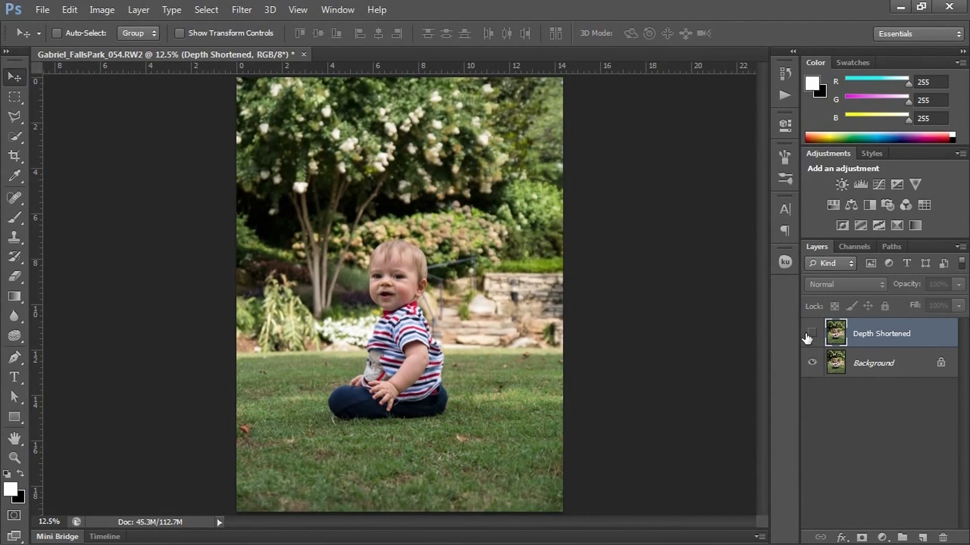
{"action": "left_click", "coordinate": [811, 334]}
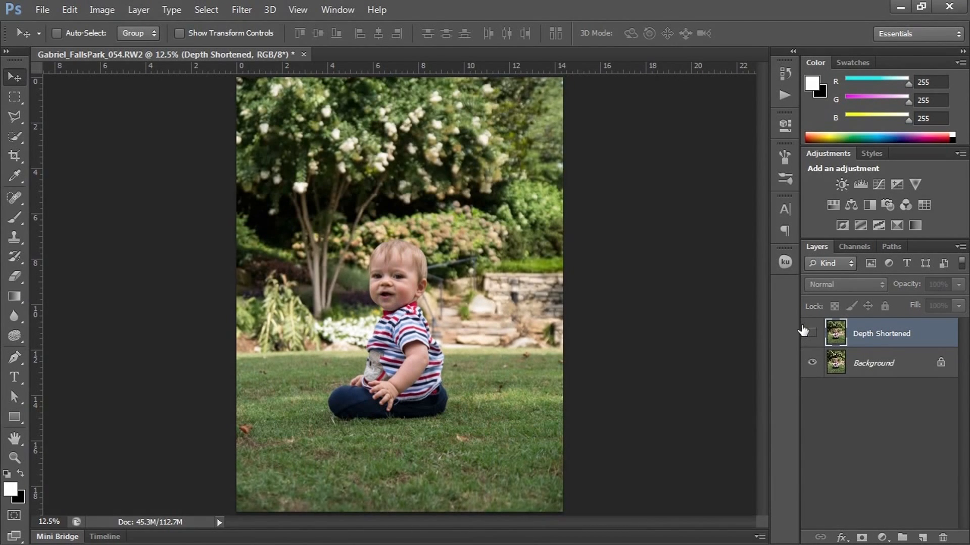
{"action": "left_click", "coordinate": [812, 333]}
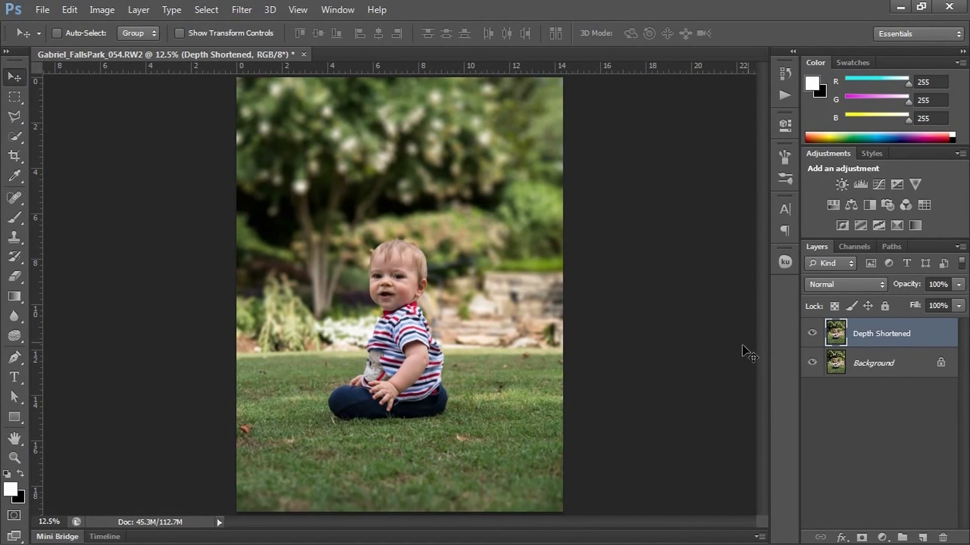
{"action": "mouse_move", "coordinate": [516, 308]}
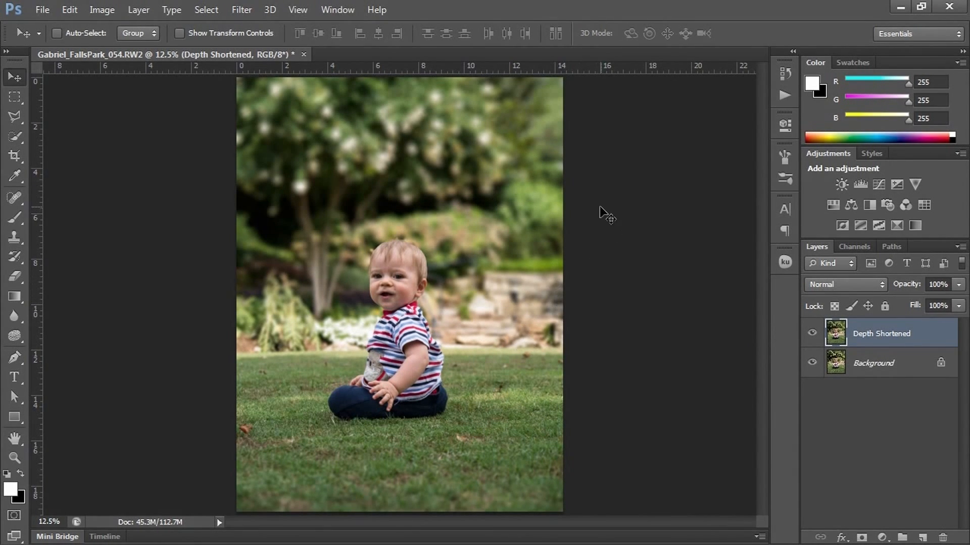
{"action": "mouse_move", "coordinate": [576, 221]}
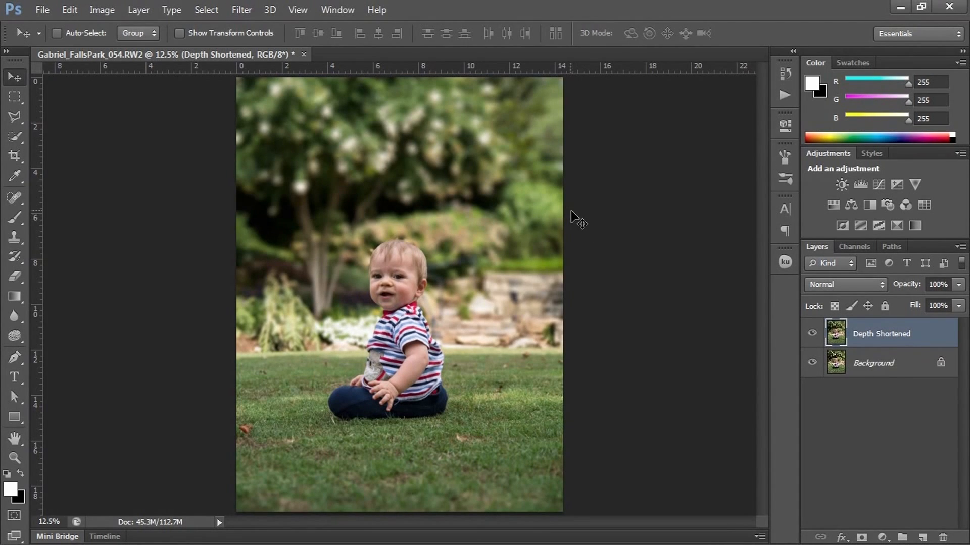